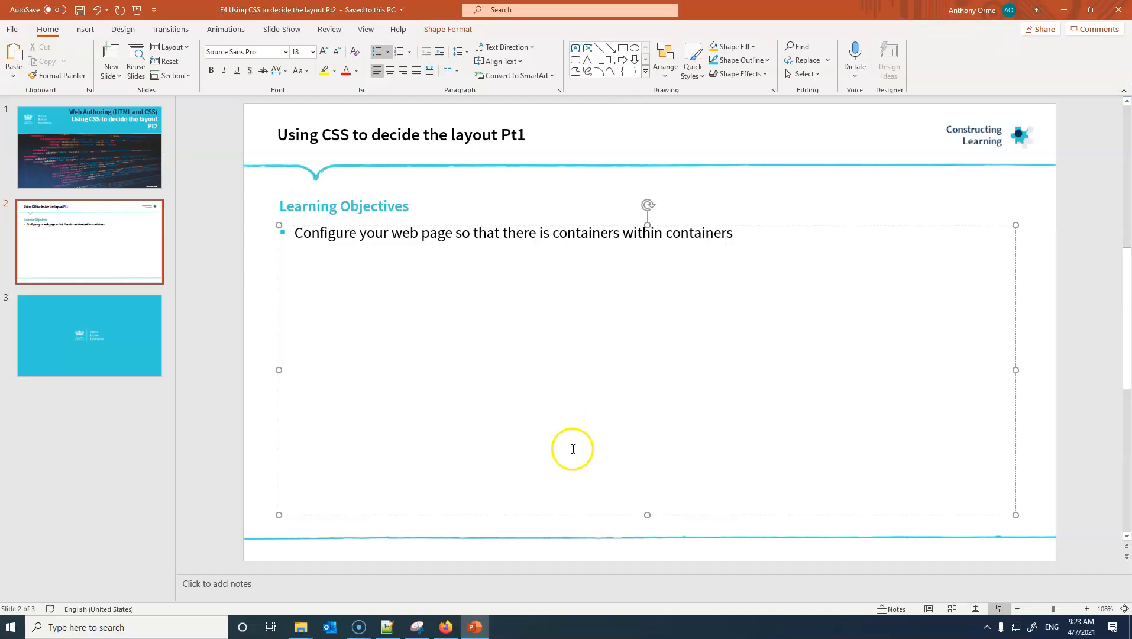
Step: Return to Styles.html in Notepad++ and scroll to review the topbox and #main rules
left_click(387, 626)
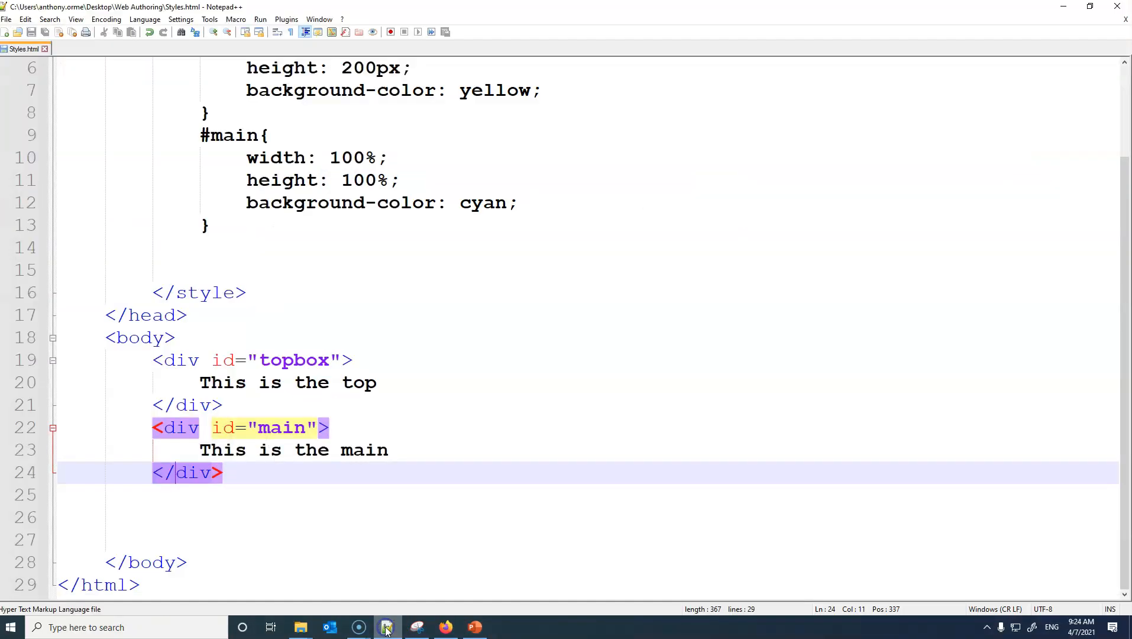
scroll("up", 3)
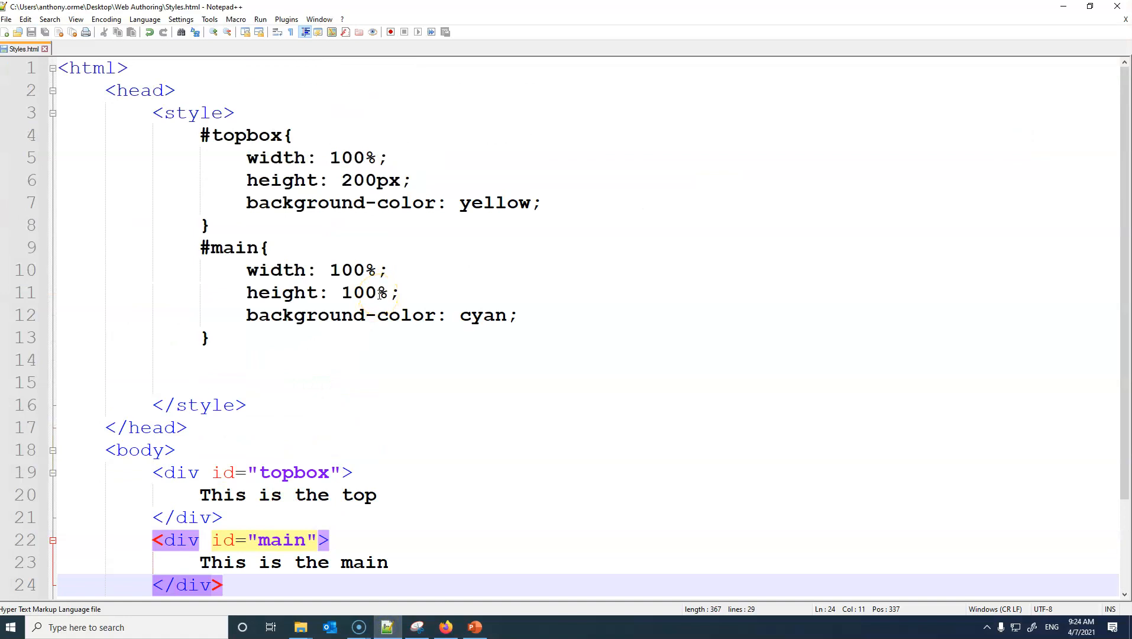
mouse_move(266, 248)
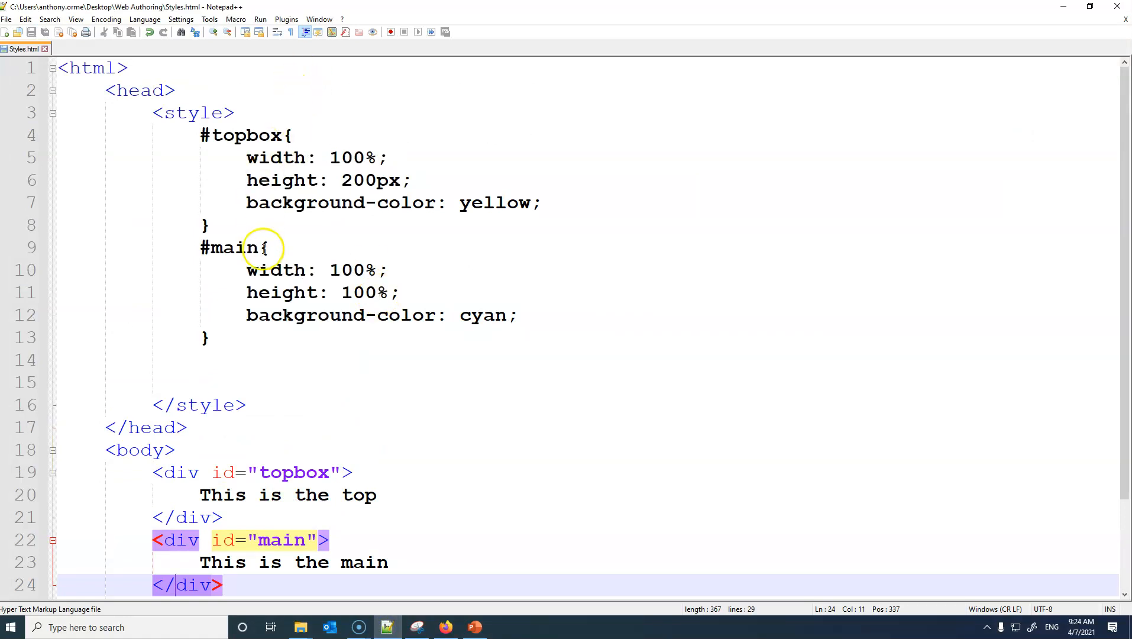
scroll("down", 3)
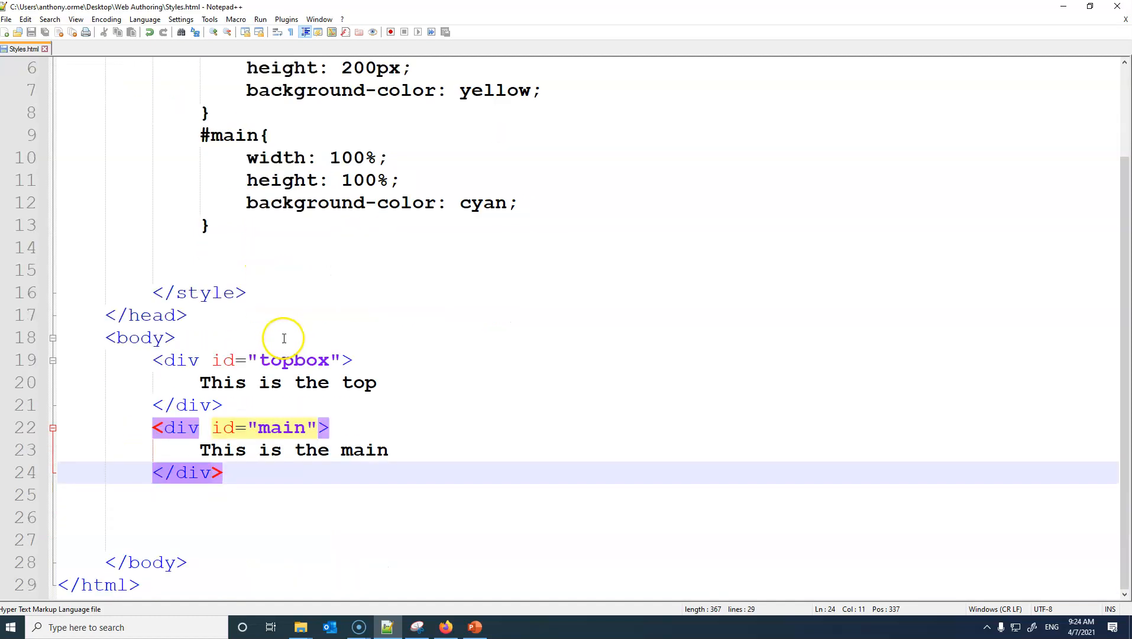
mouse_move(246, 400)
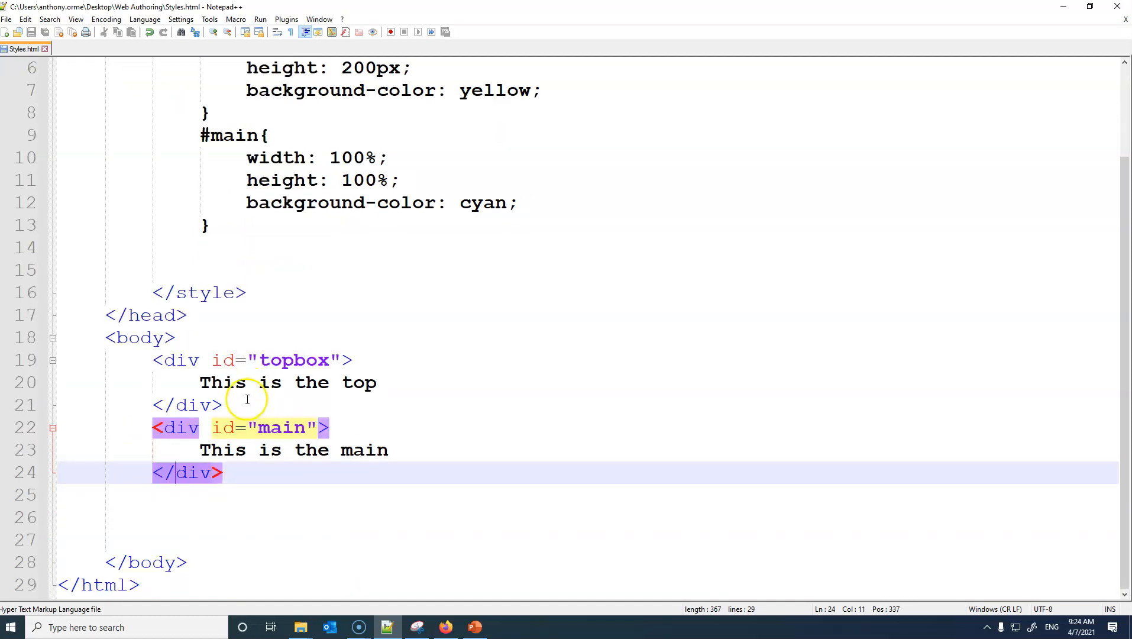
scroll("up", 3)
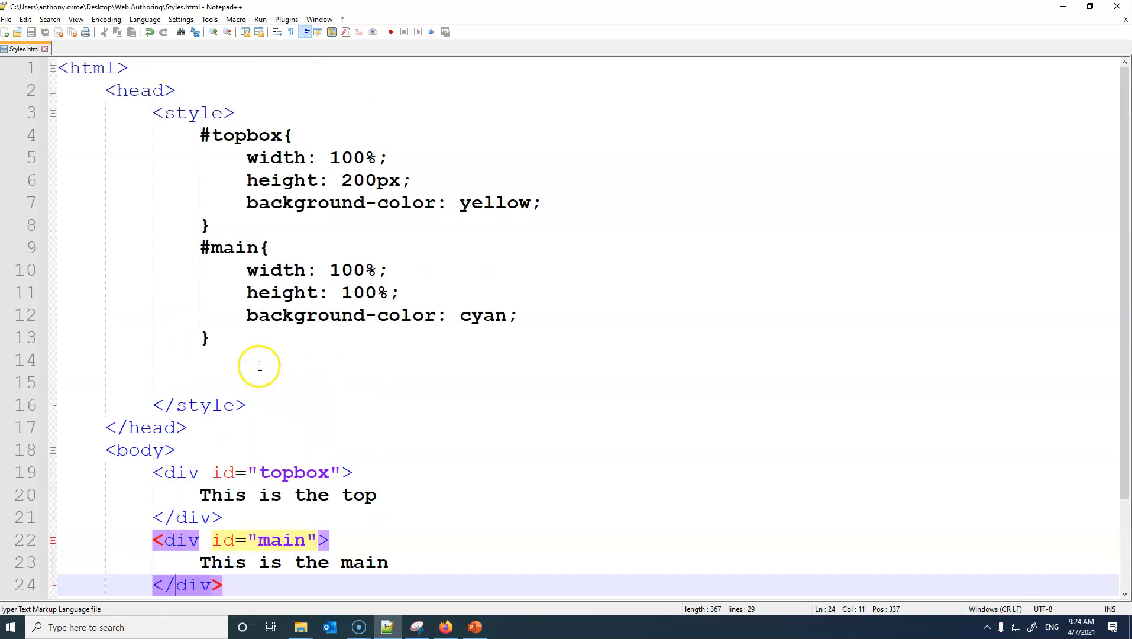
mouse_move(245, 248)
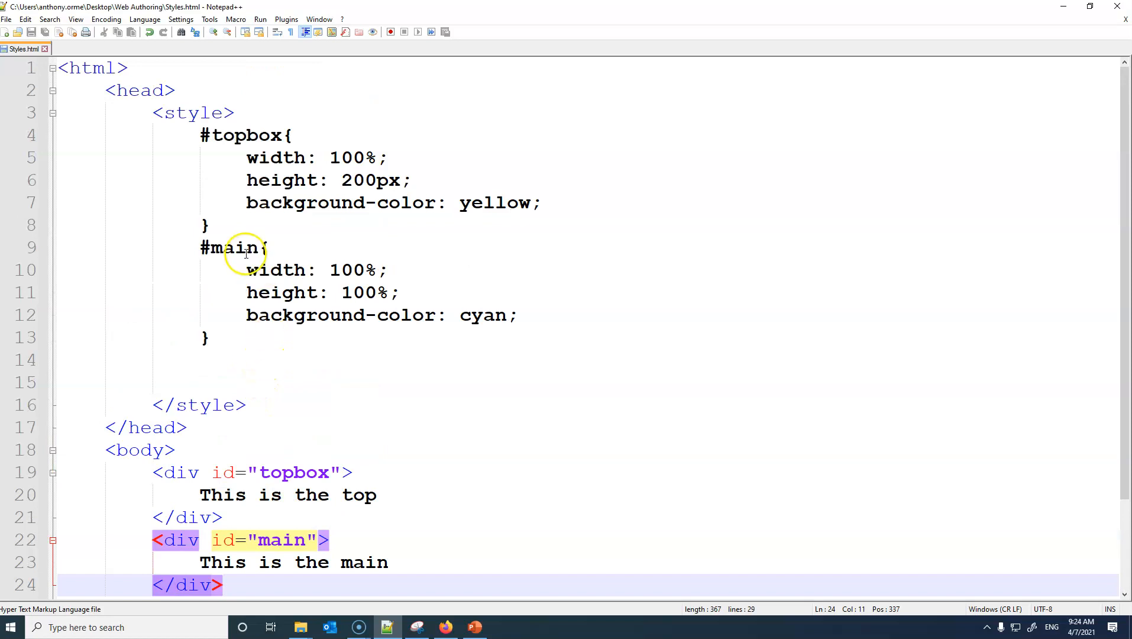
mouse_move(246, 293)
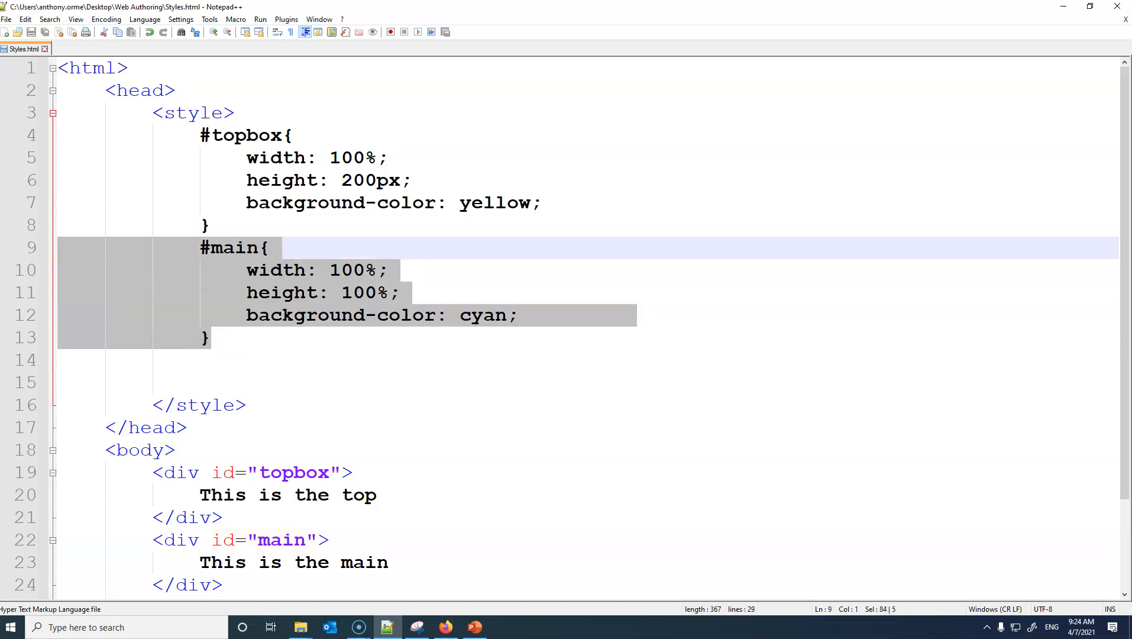
mouse_move(75, 367)
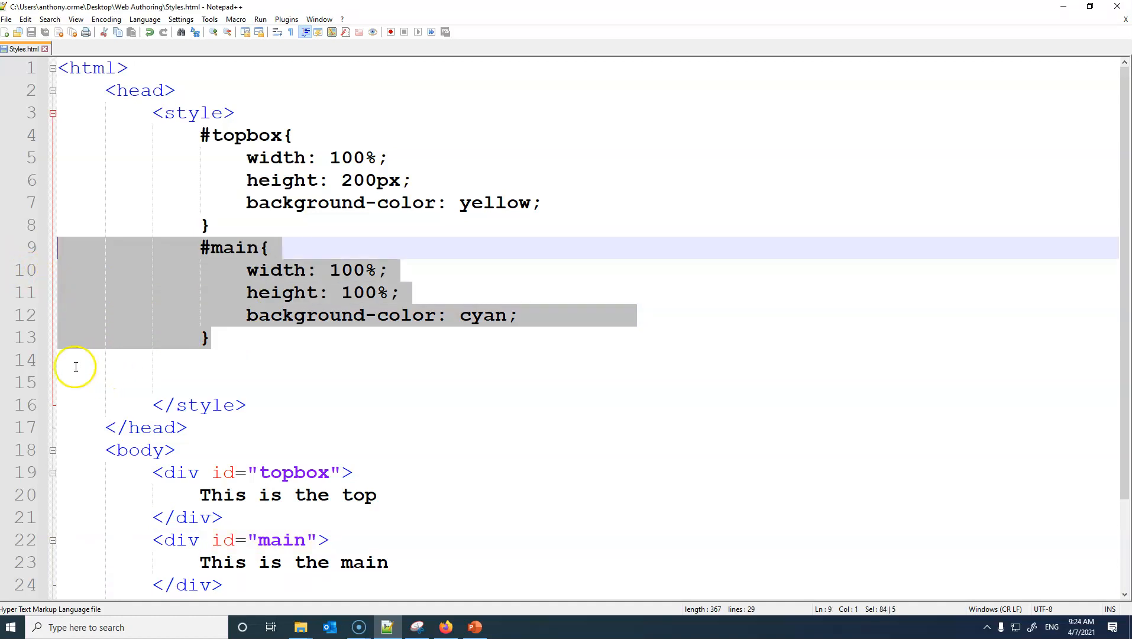
Step: Paste copies of the #main rule and rename them #container and #leftbox, with the div id as container
key("ctrl+v")
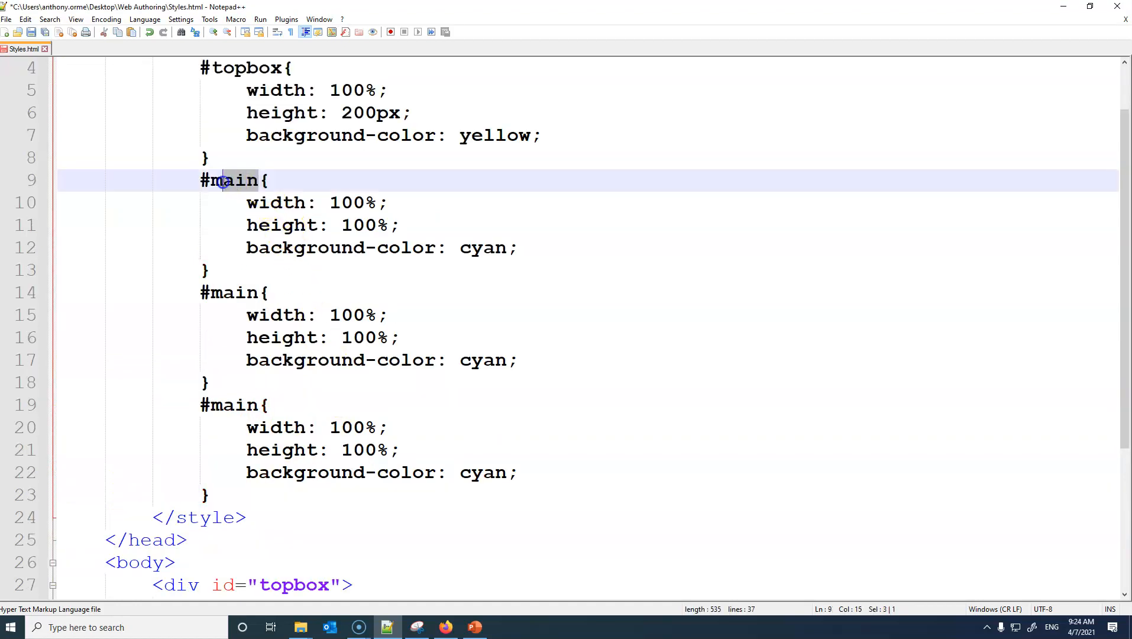
type("cont")
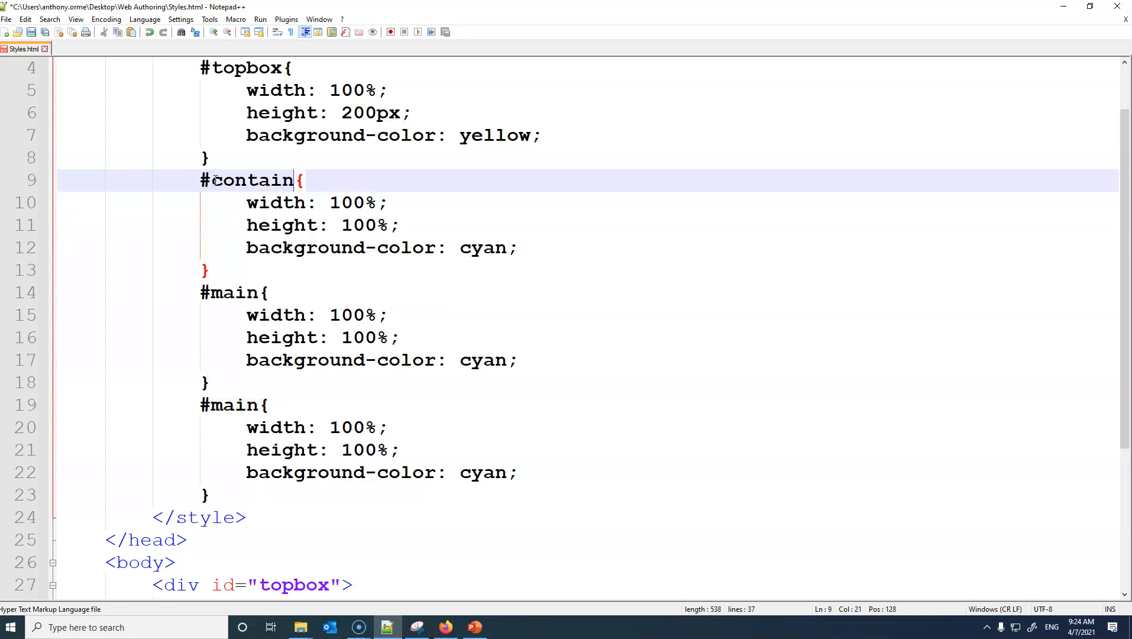
scroll("down", 3)
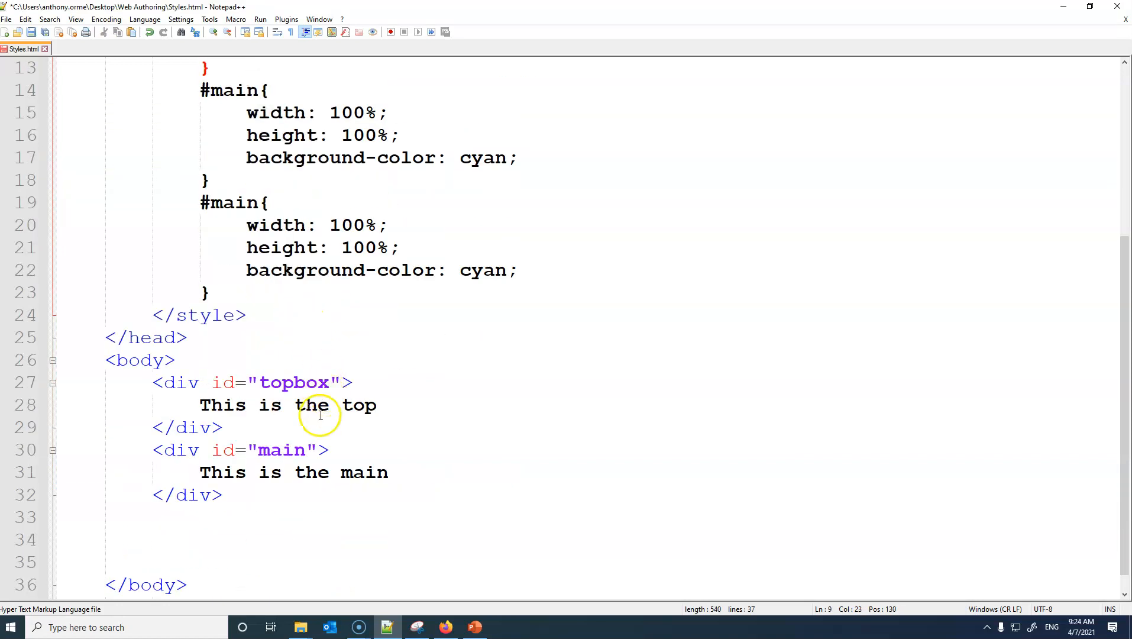
type("cont")
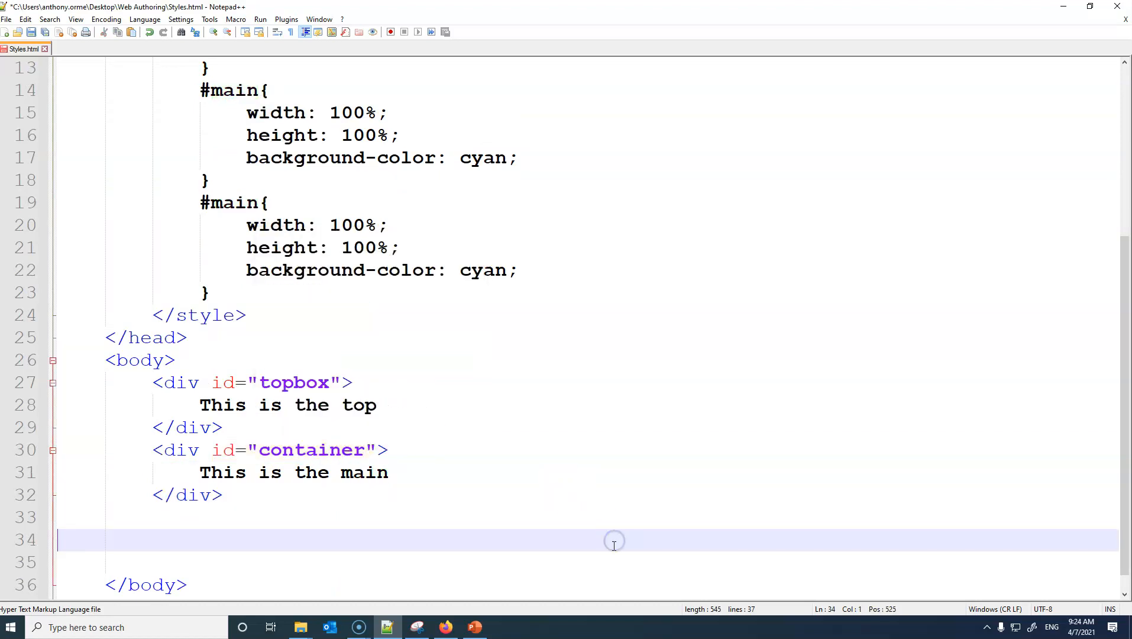
scroll("up", 3)
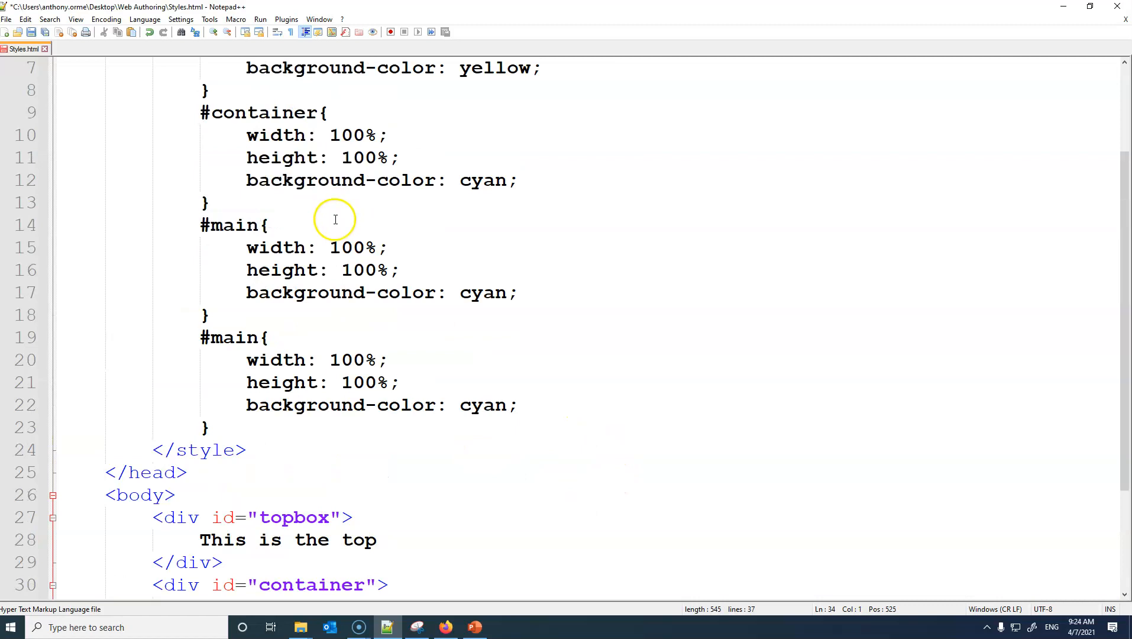
scroll("up", 3)
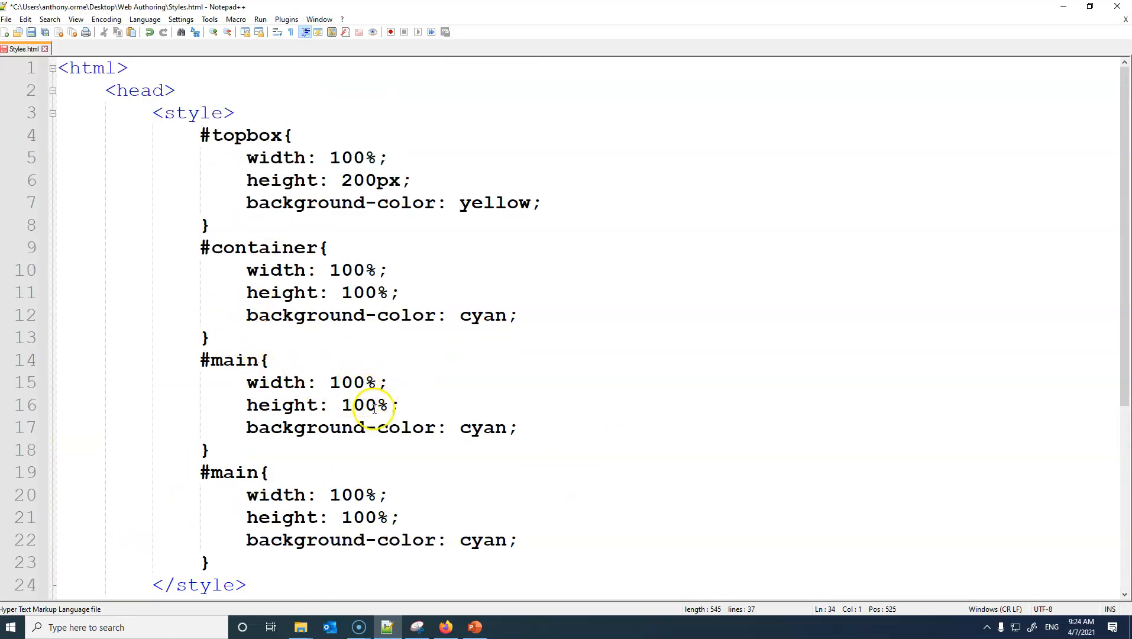
mouse_move(370, 436)
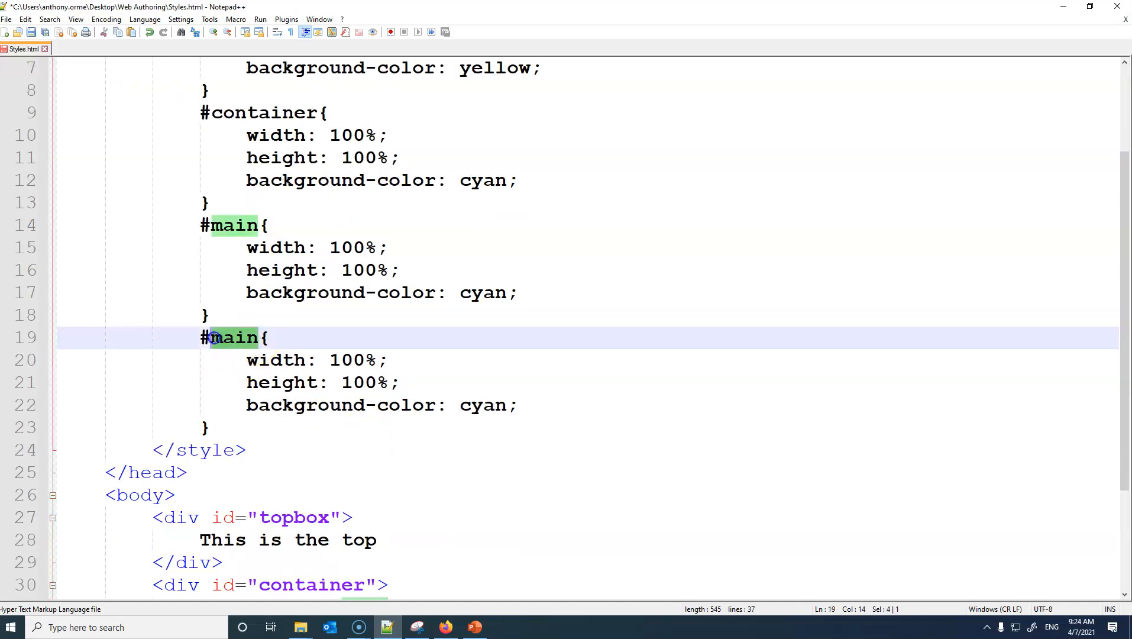
type("left{")
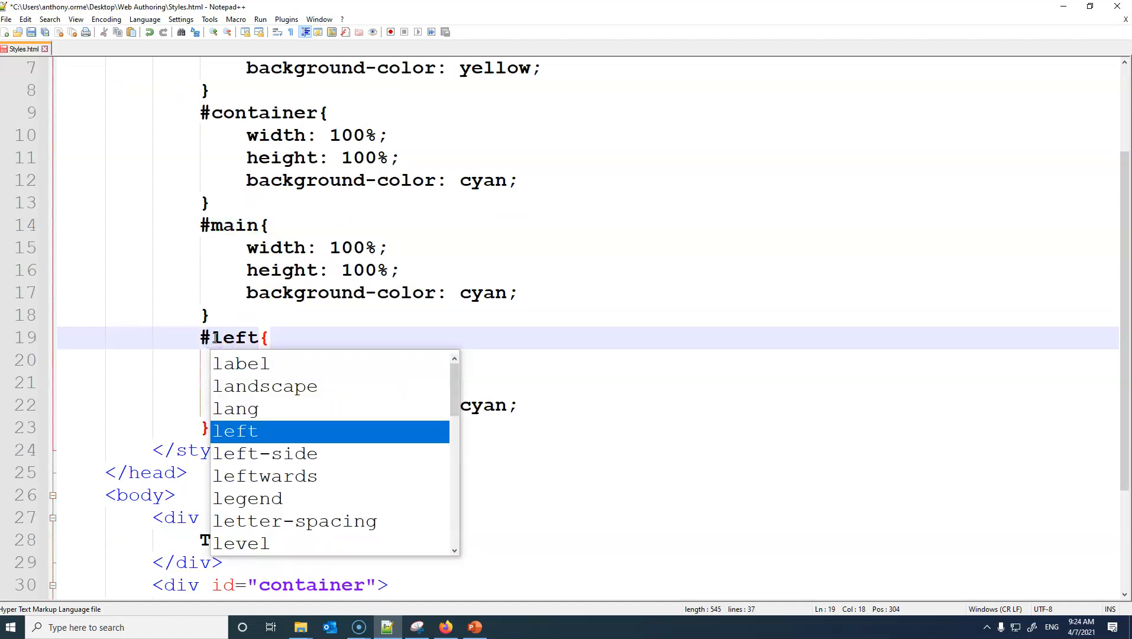
mouse_move(533, 458)
type("box")
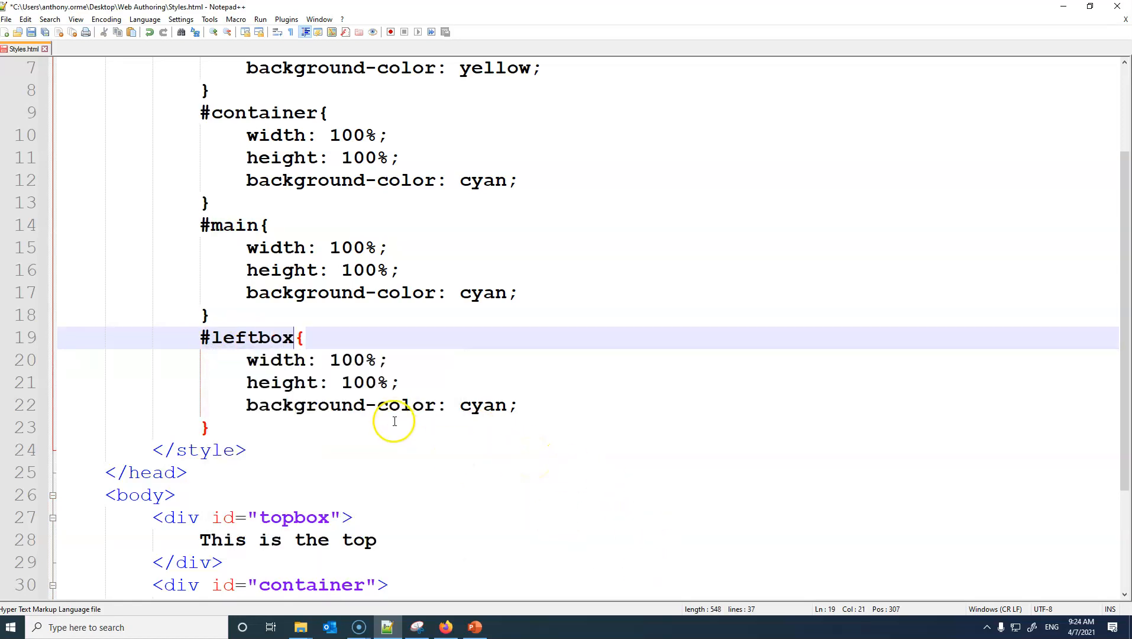
Step: Give the #leftbox rule a 200px width and a yellow background colour
double_click(351, 360)
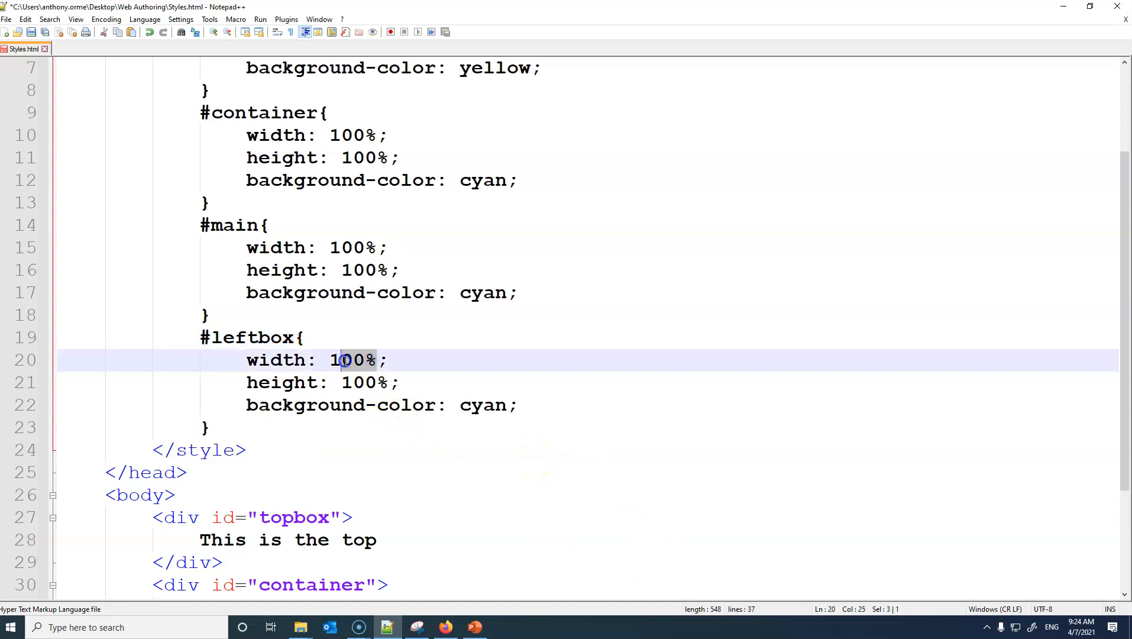
type("200")
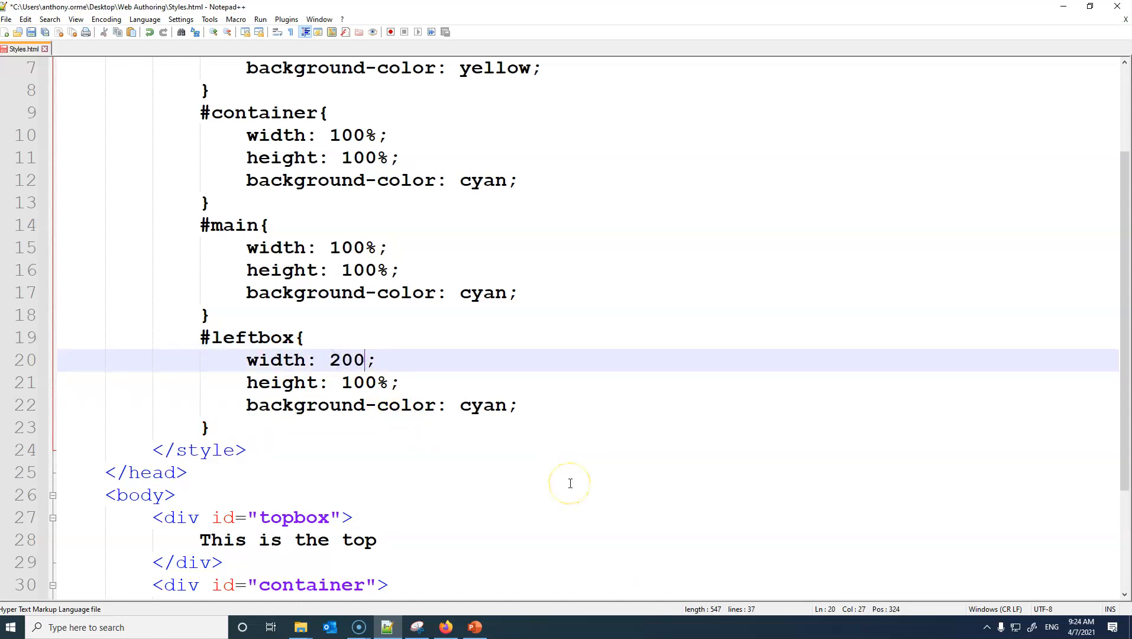
type("px")
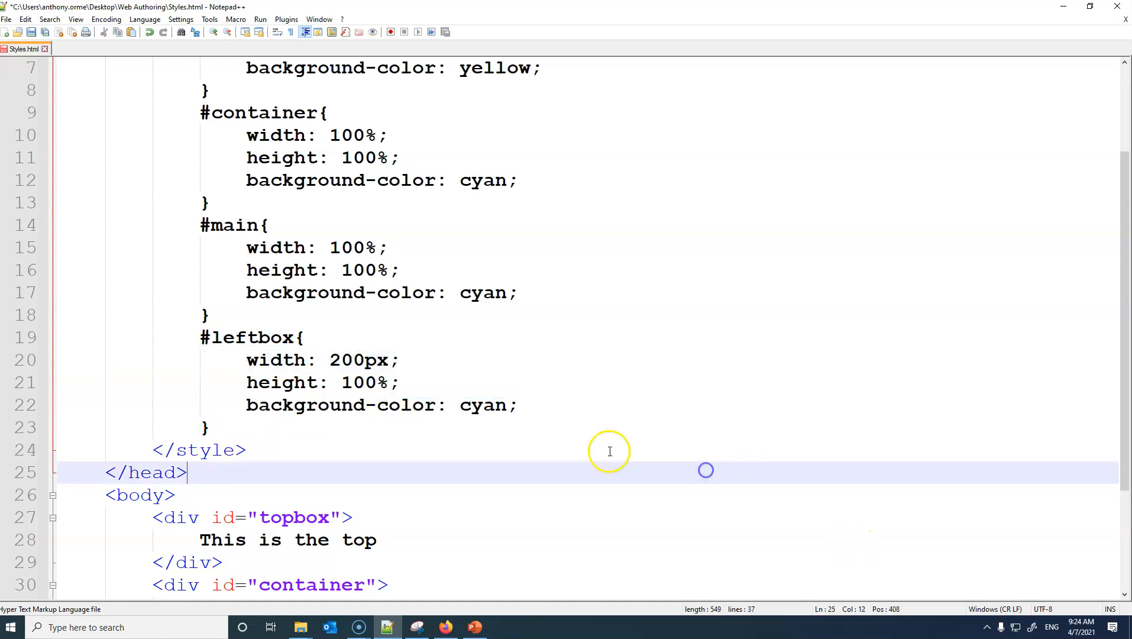
mouse_move(495, 424)
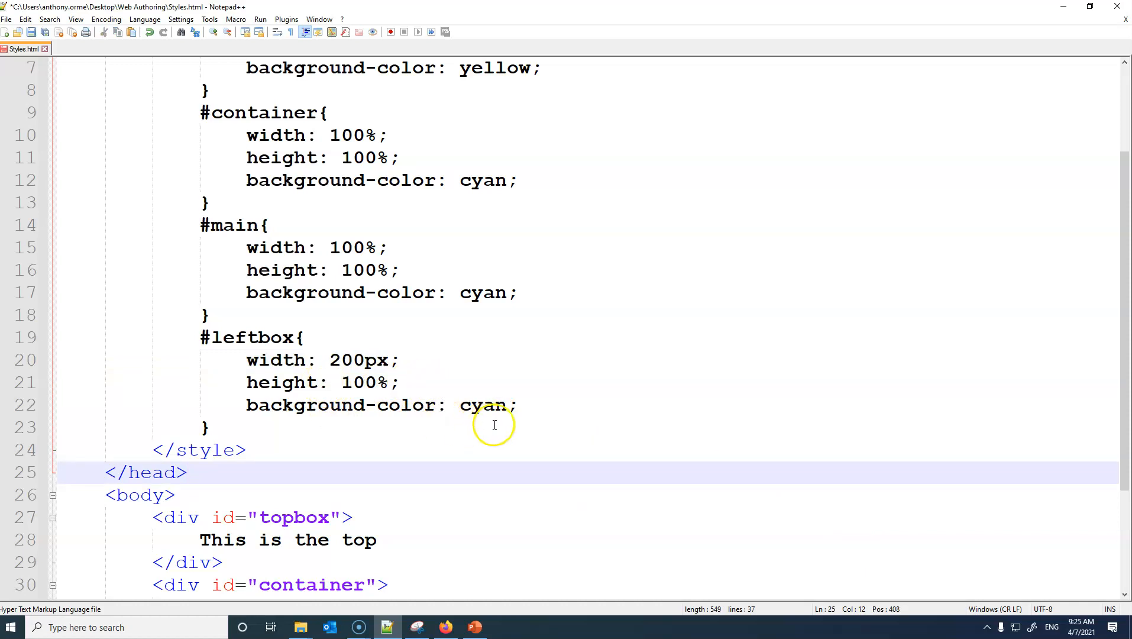
double_click(484, 406)
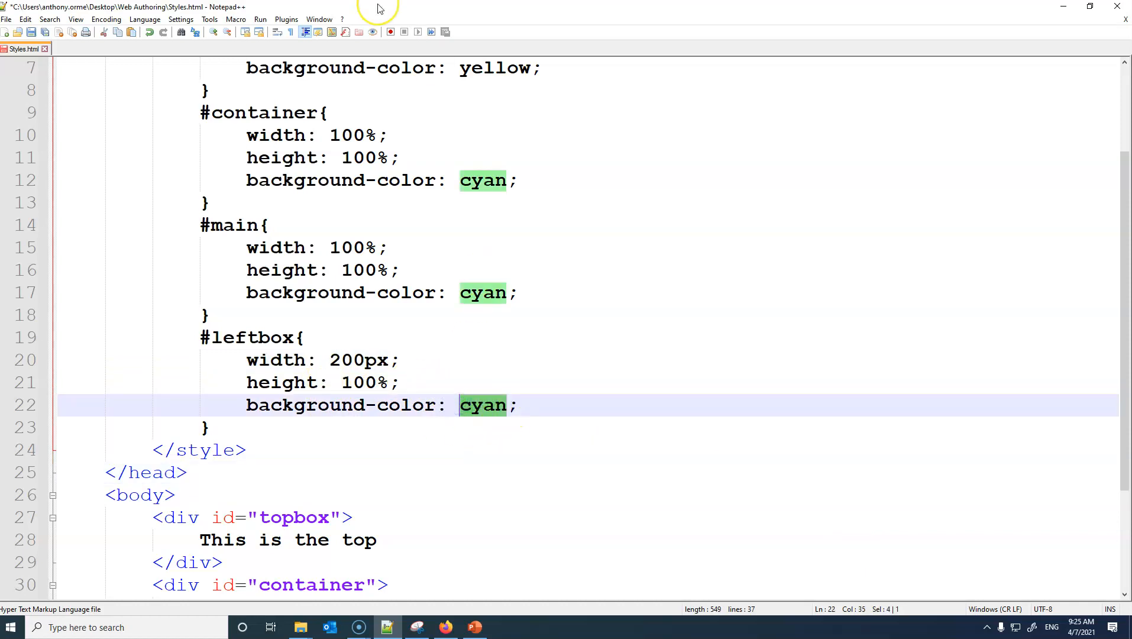
type("yellow")
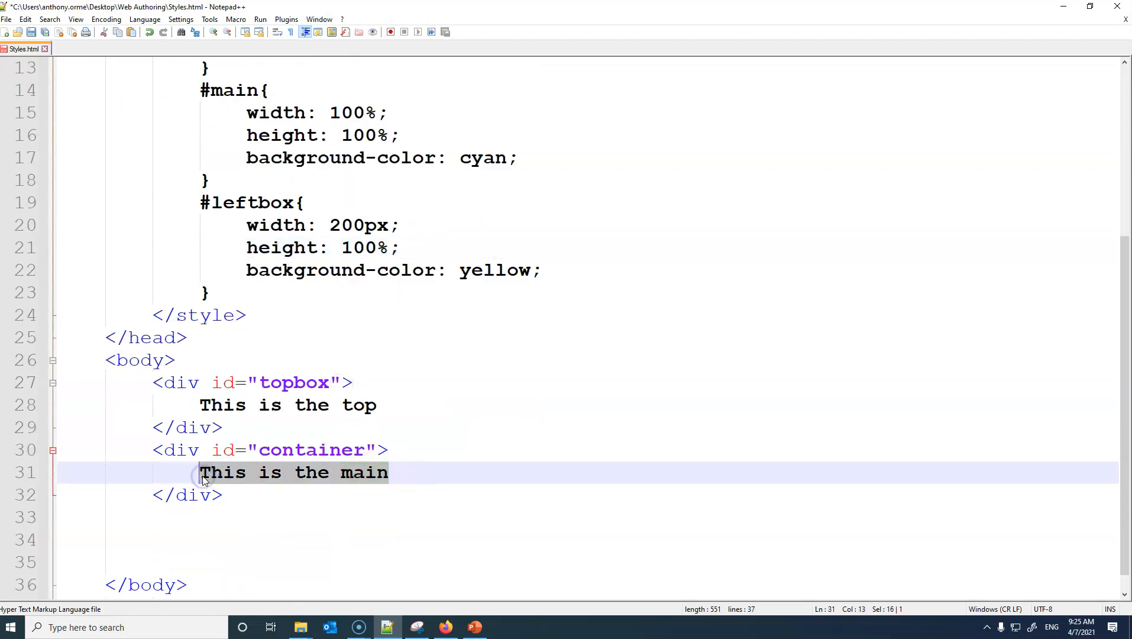
Step: Replace the main text with a container div and paste a copy of the nested div below it
key("Delete")
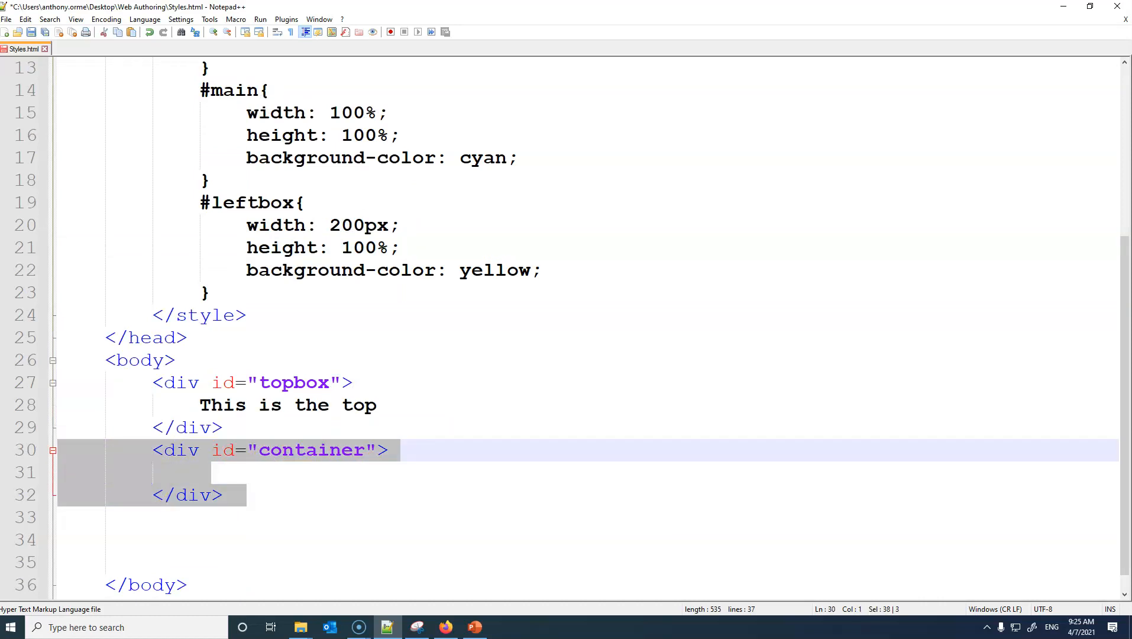
left_click(215, 471)
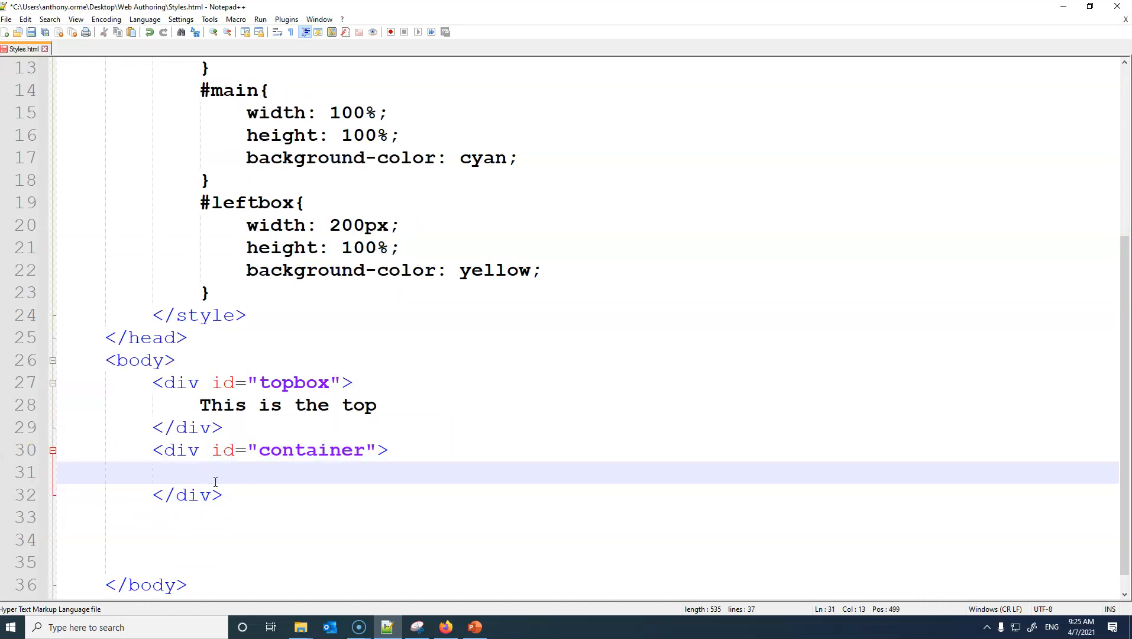
type("<div id=\"container\">")
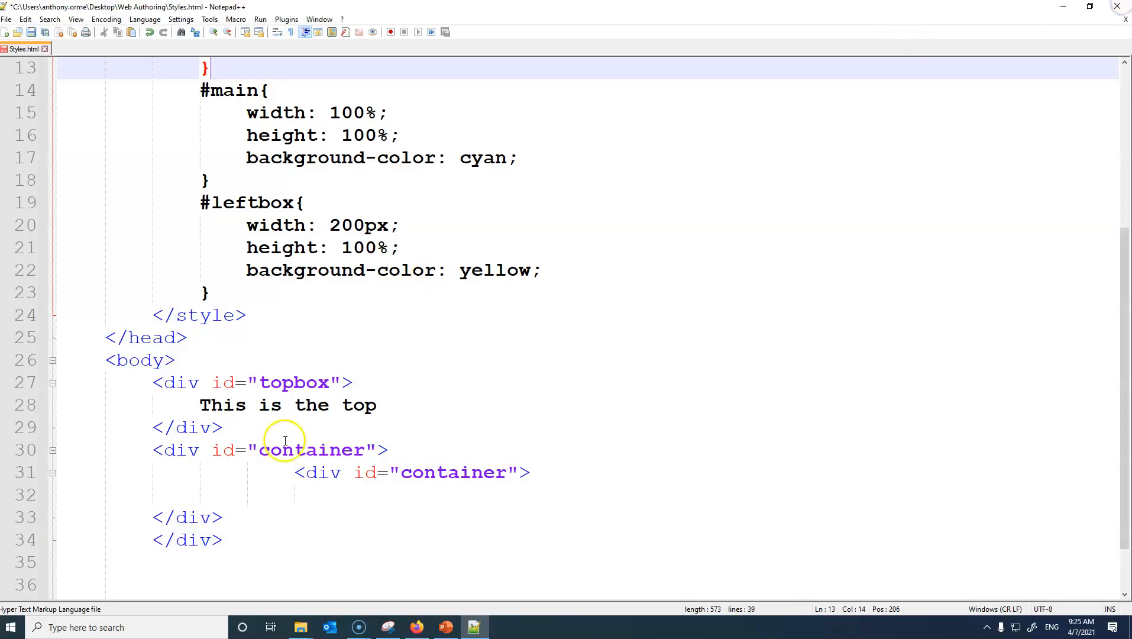
left_click(295, 472)
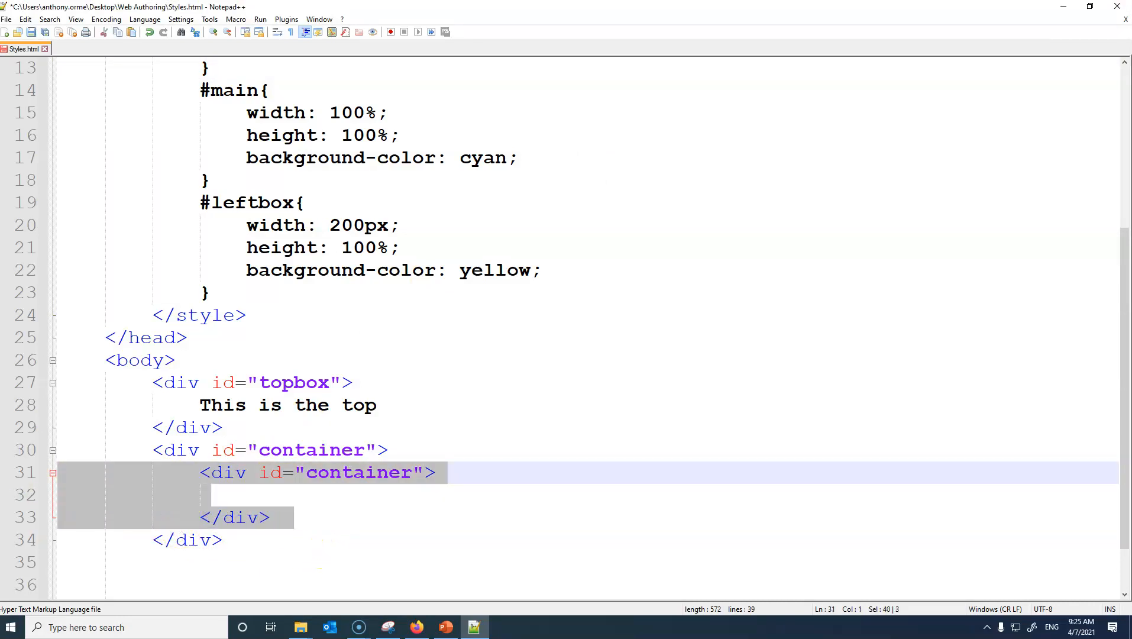
left_click(294, 517)
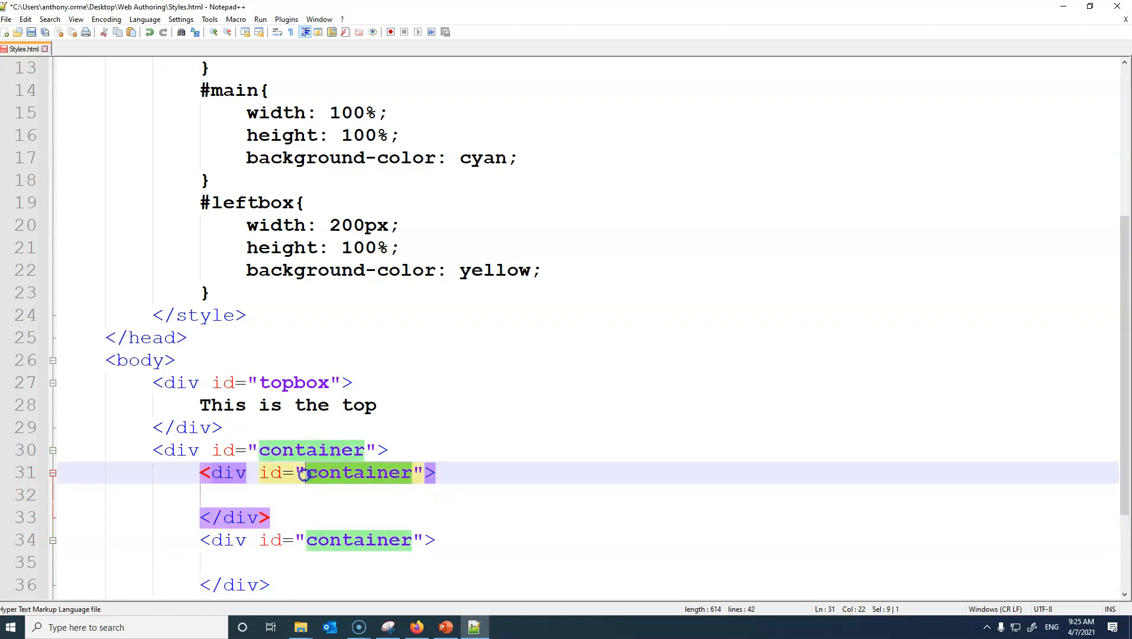
Step: Name the nested divs leftbox and main, reading 'navigation' and 'main', and save
type("leftbox")
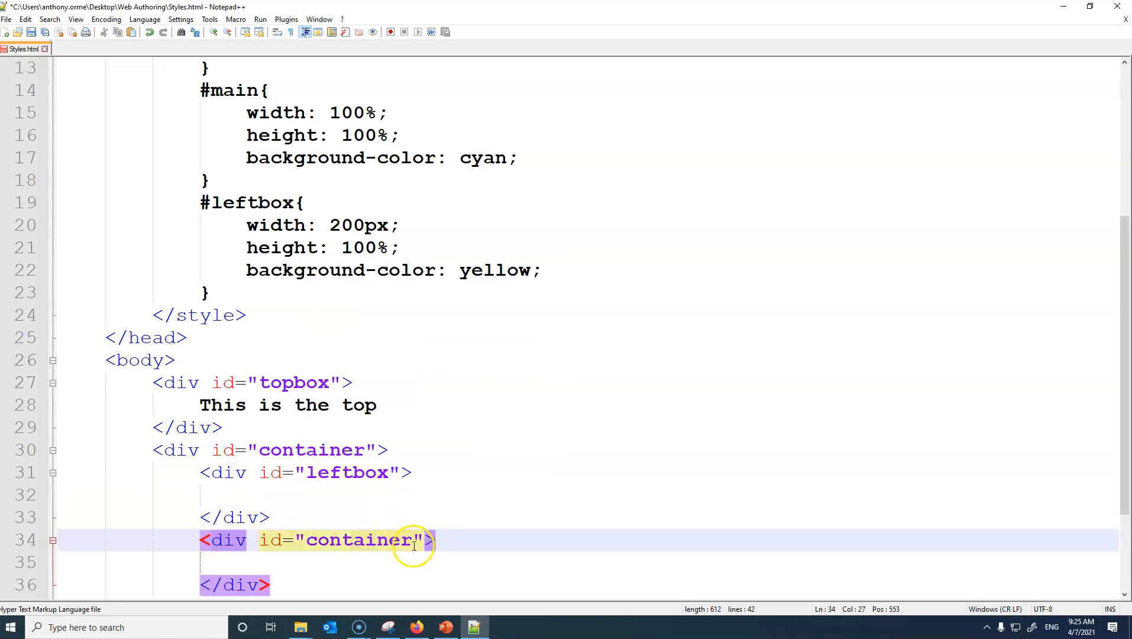
double_click(359, 540)
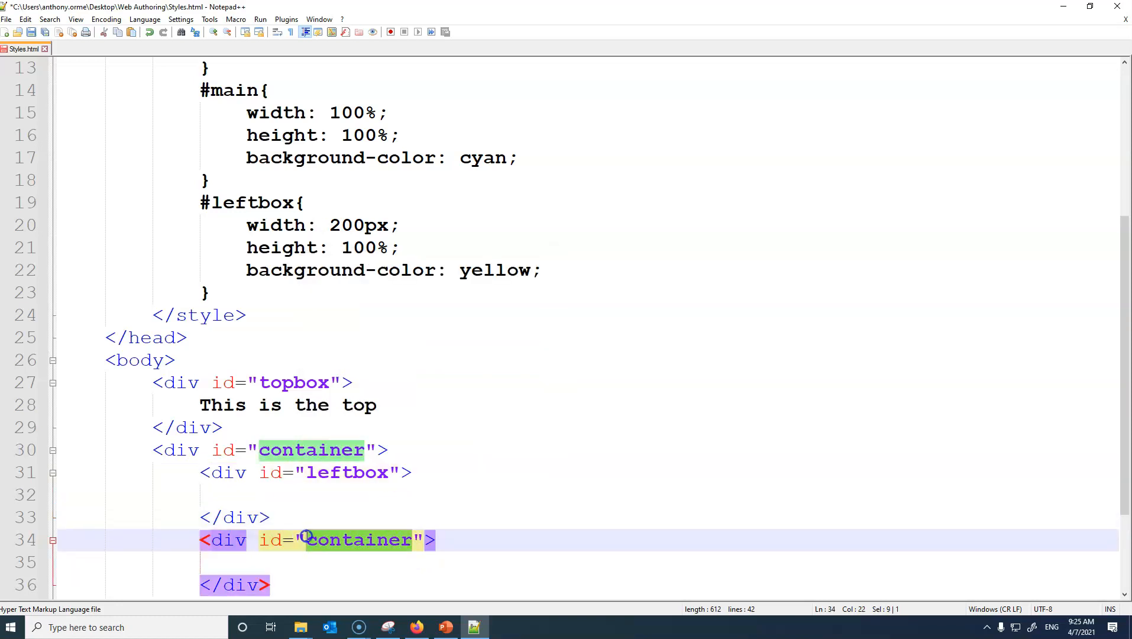
type("main")
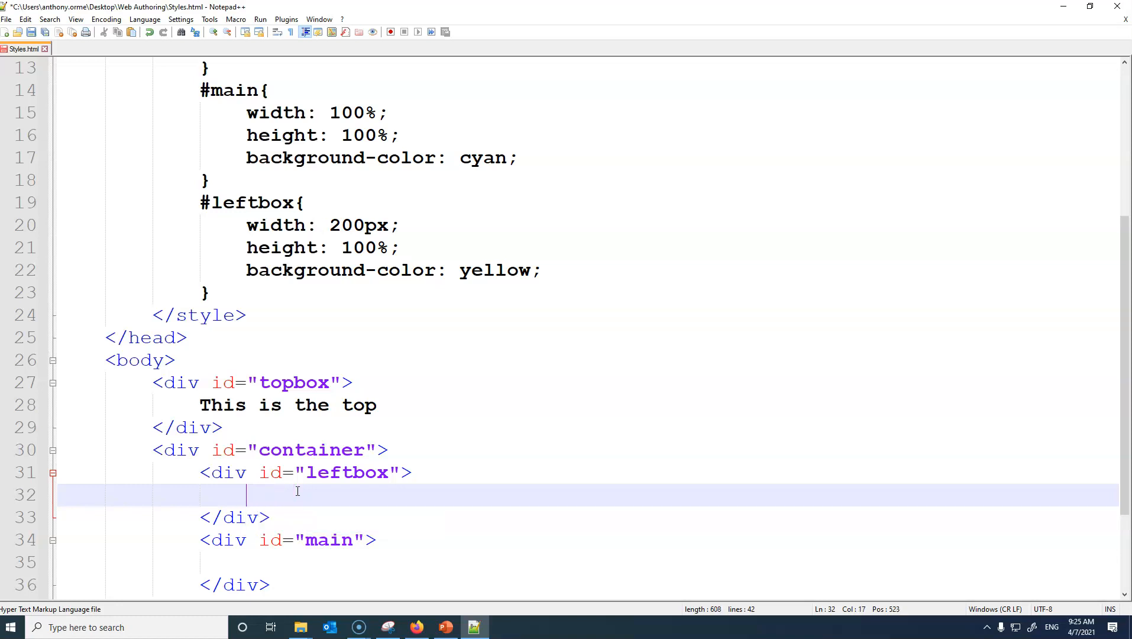
type("navigation")
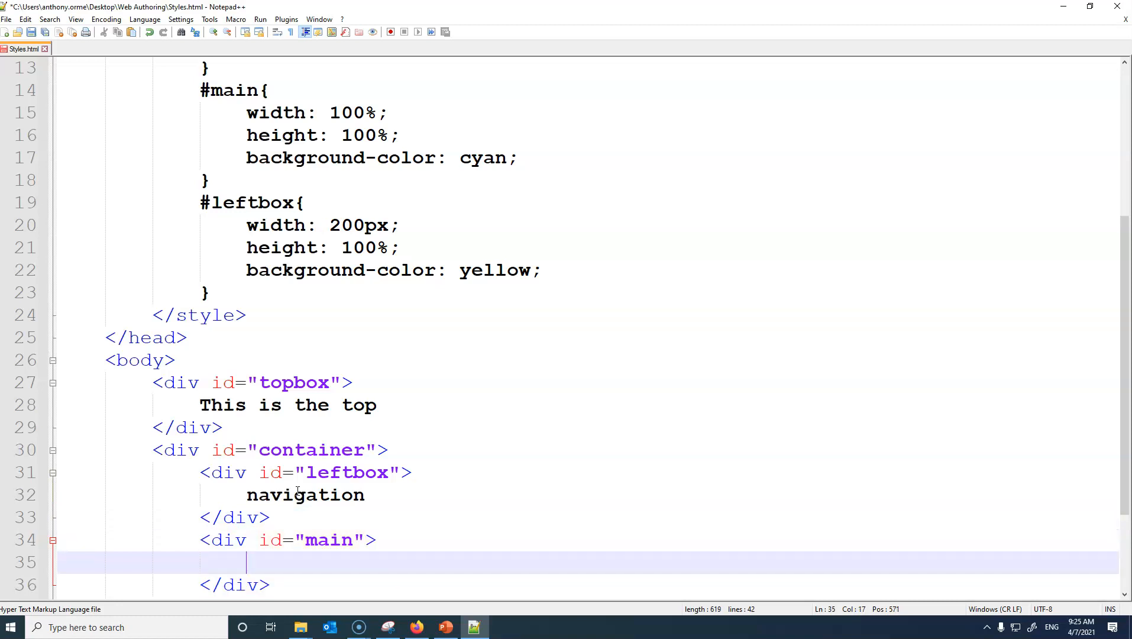
type("main")
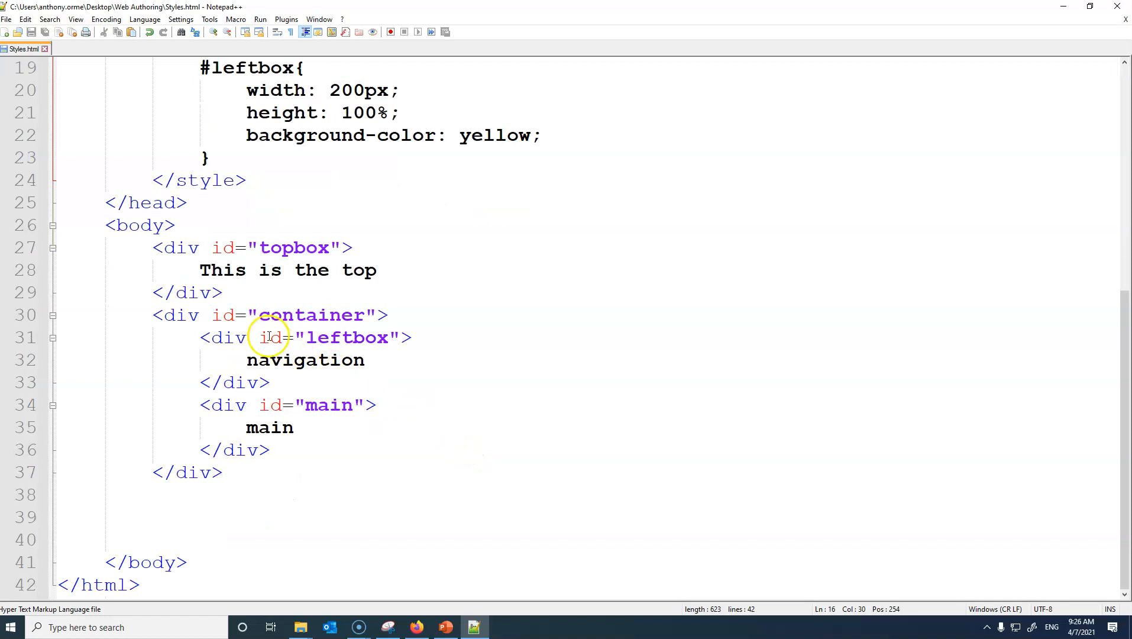
mouse_move(136, 269)
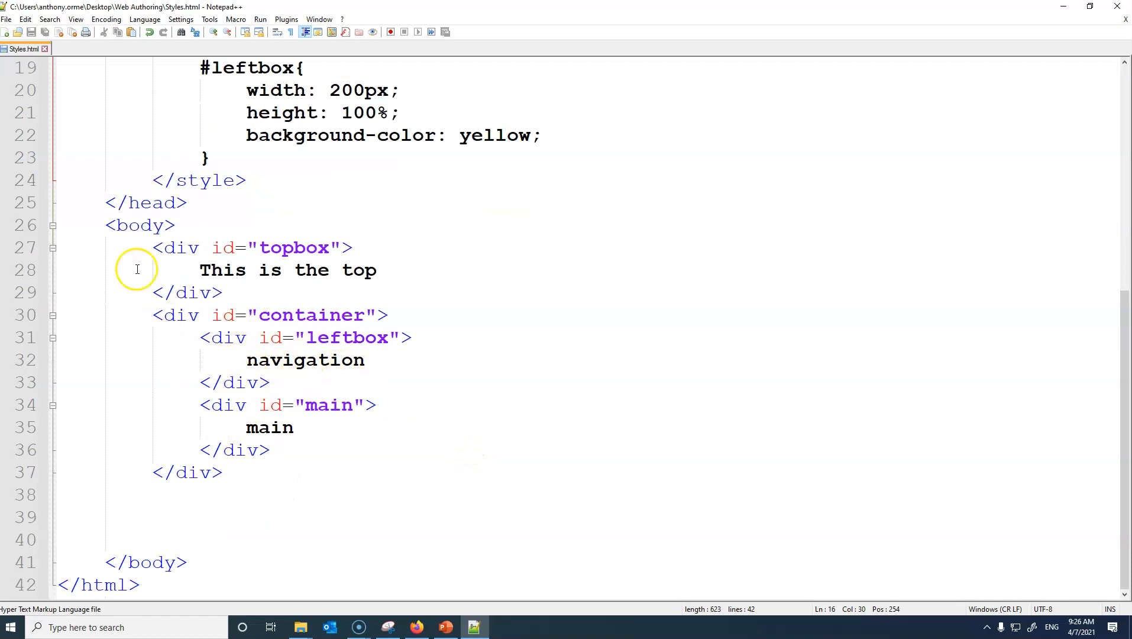
mouse_move(224, 472)
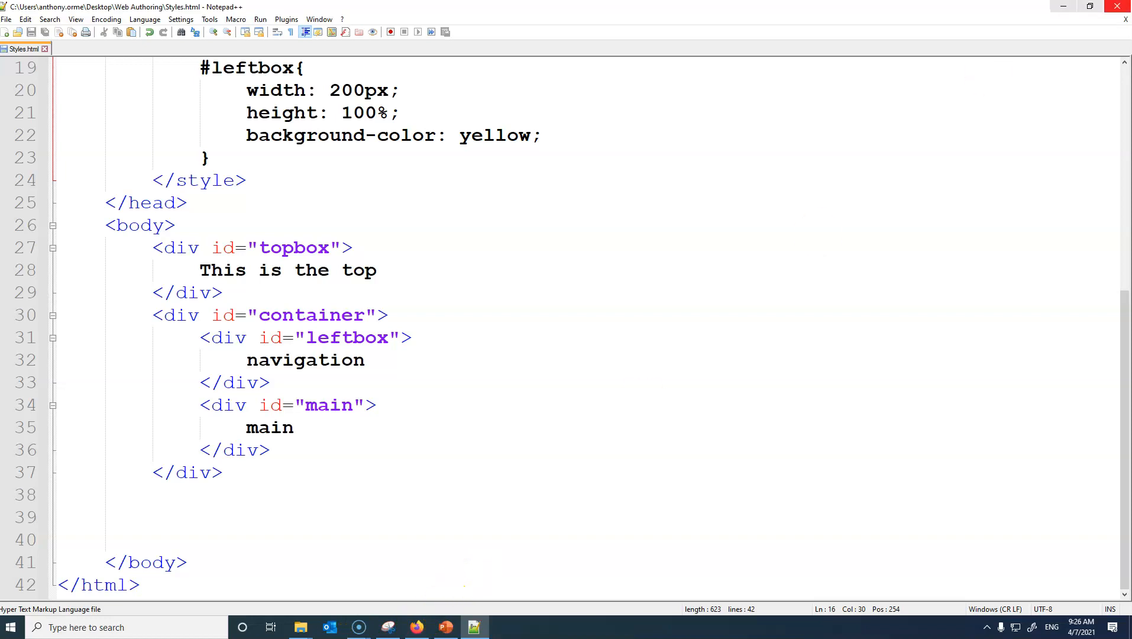
mouse_move(301, 627)
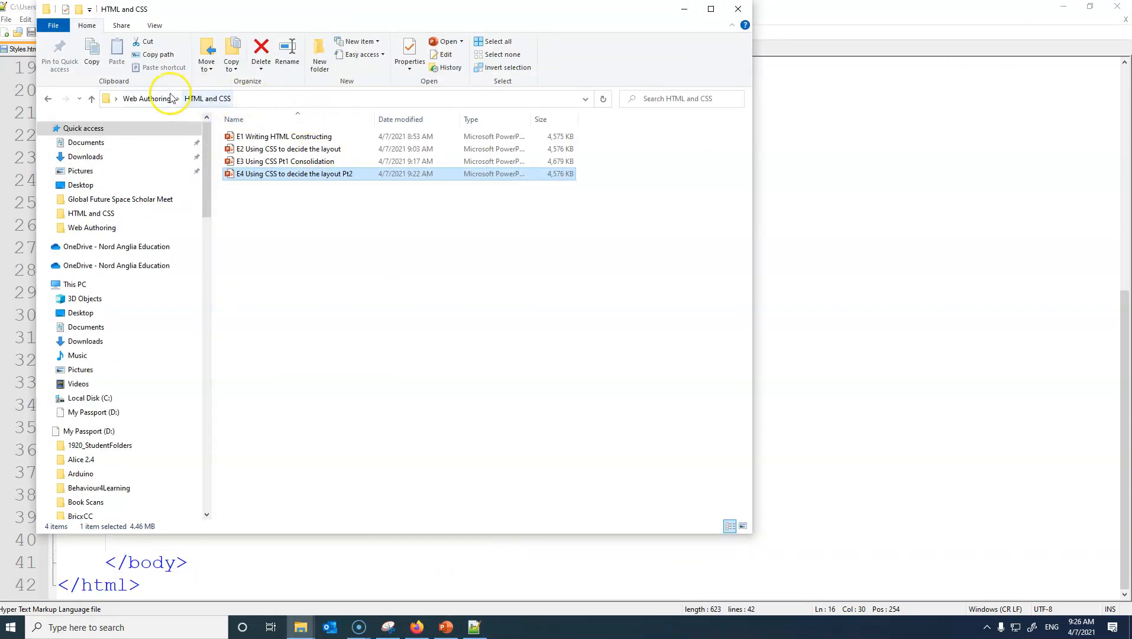
Step: Open Styles.html from the Web Authoring folder in Edge and maximise the window
left_click(147, 99)
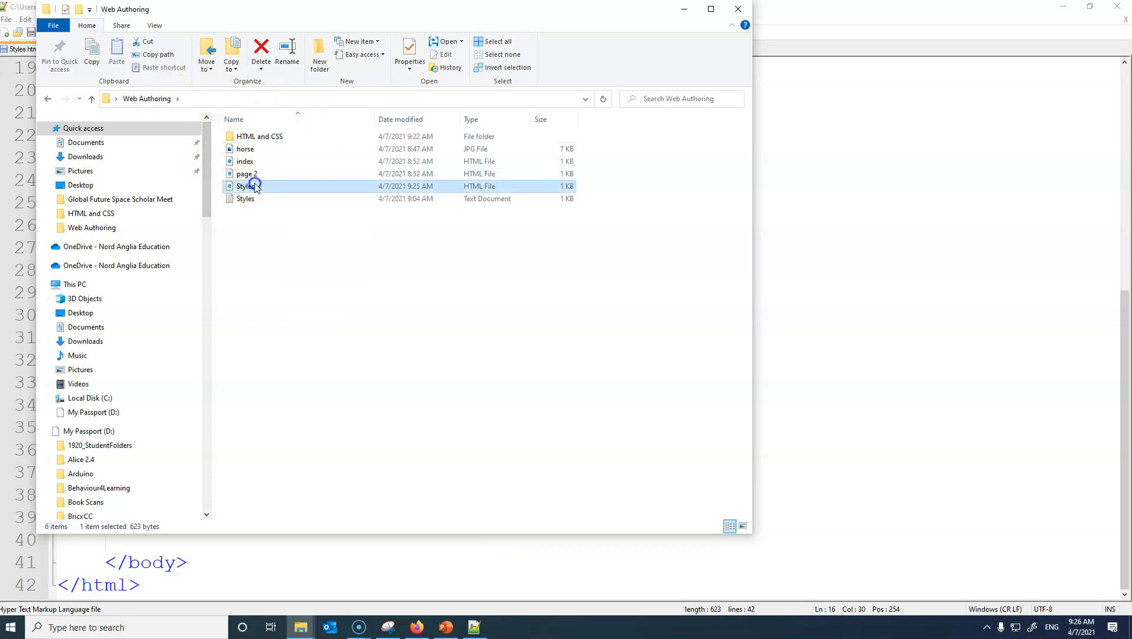
double_click(245, 185)
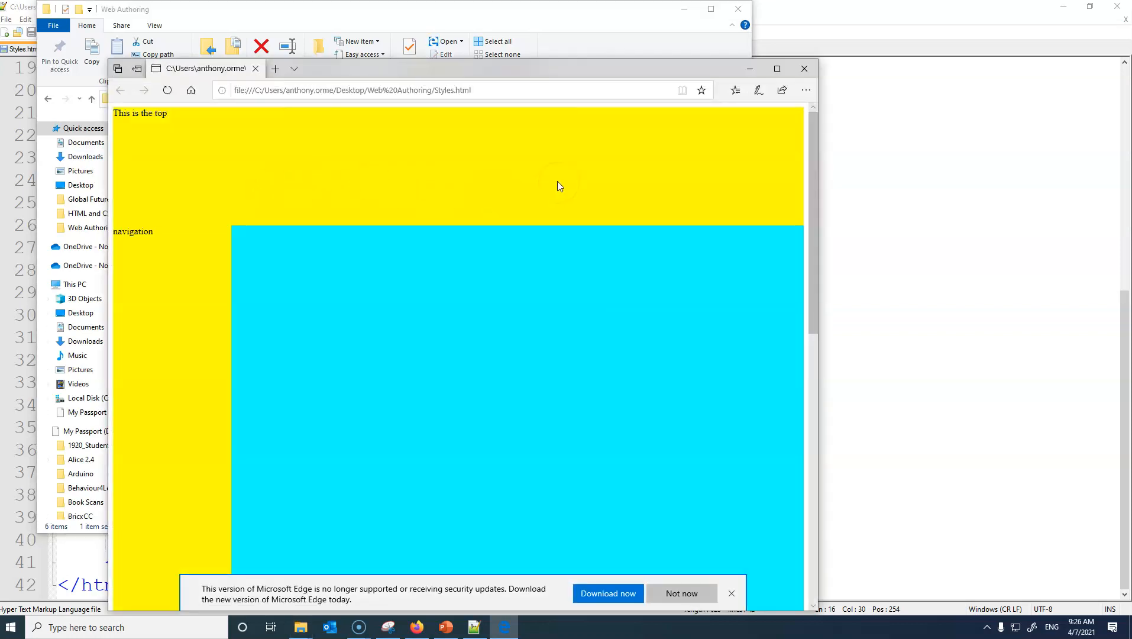
left_click(777, 68)
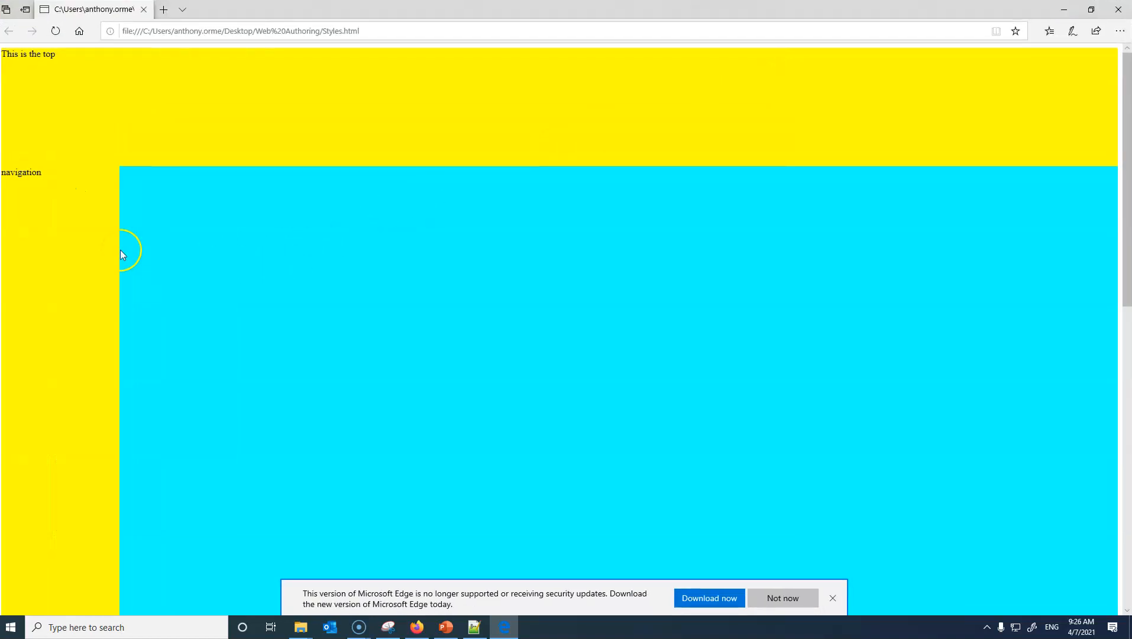
mouse_move(63, 521)
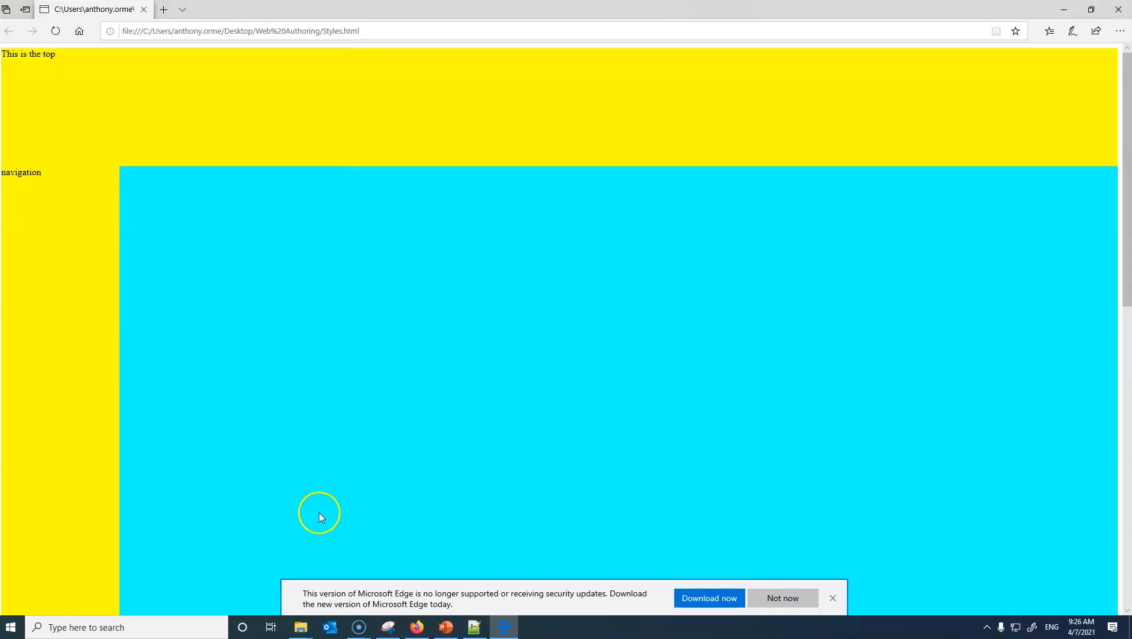
mouse_move(361, 483)
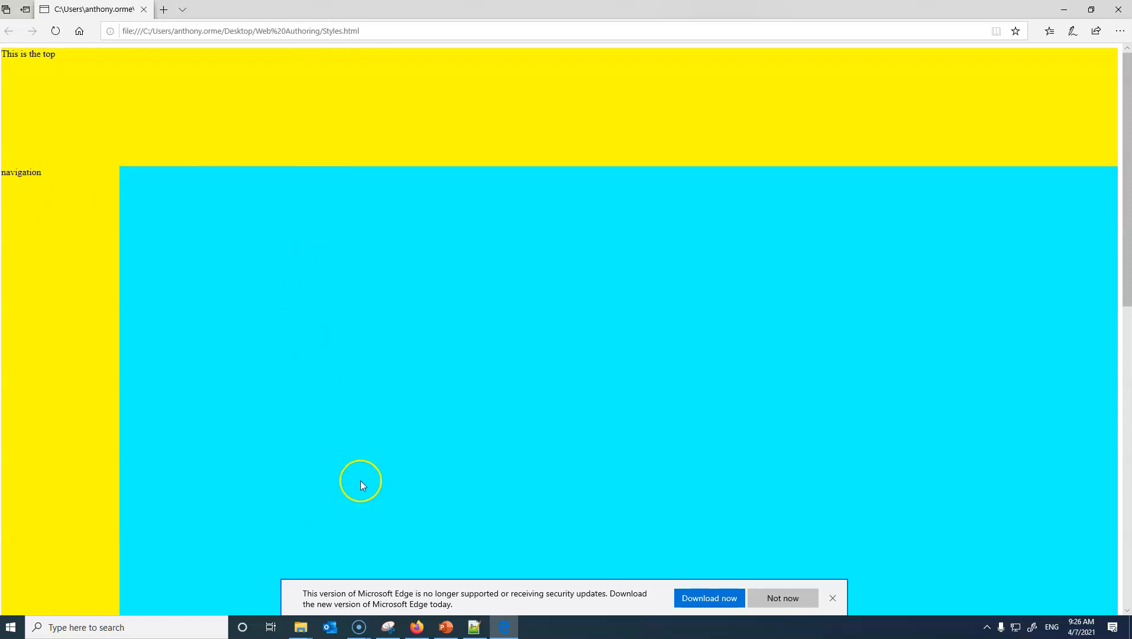
mouse_move(922, 222)
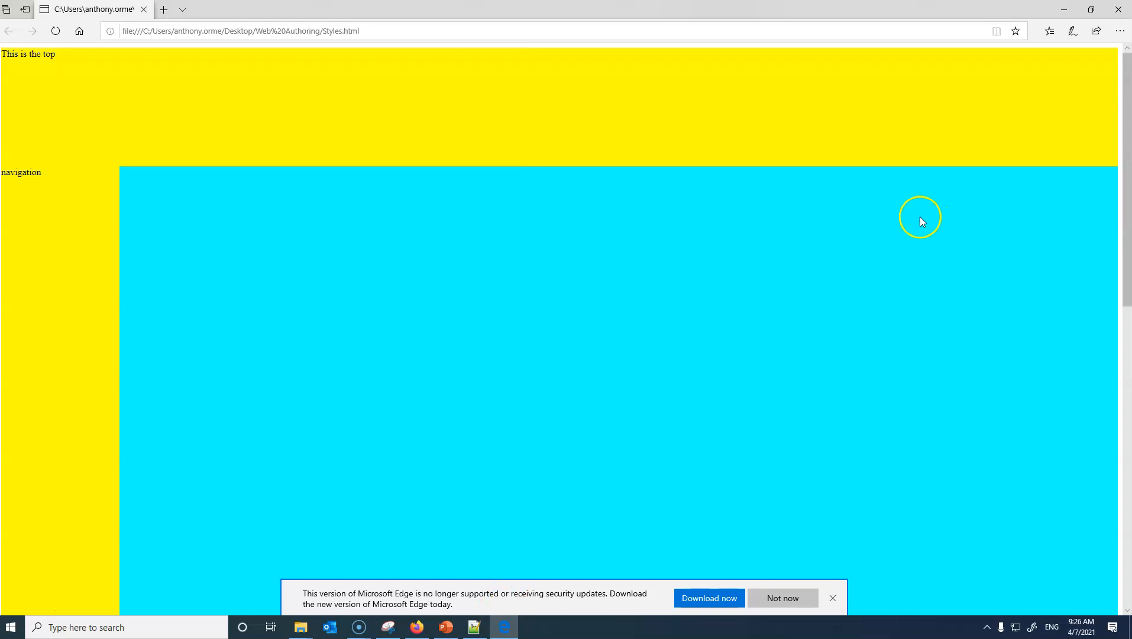
left_click(474, 626)
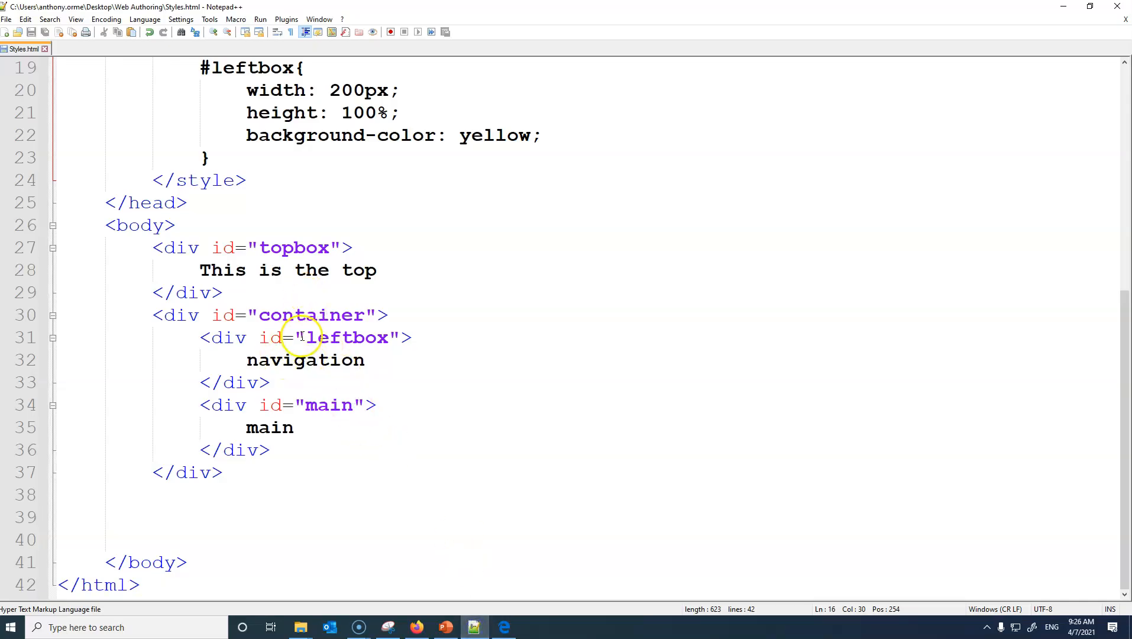
mouse_move(379, 351)
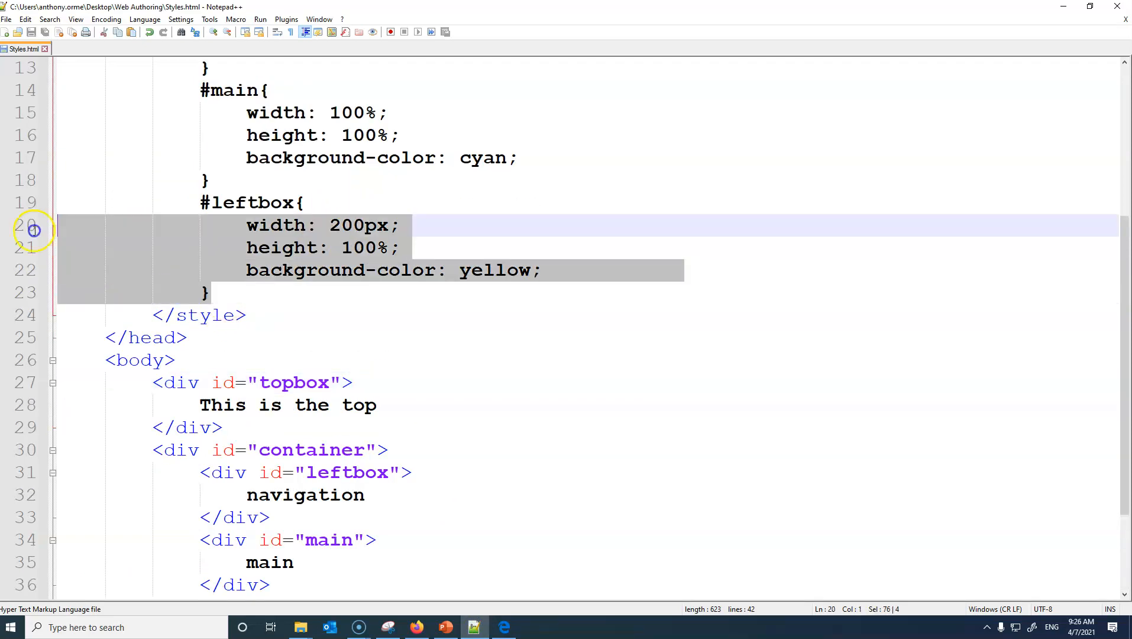
left_click(244, 292)
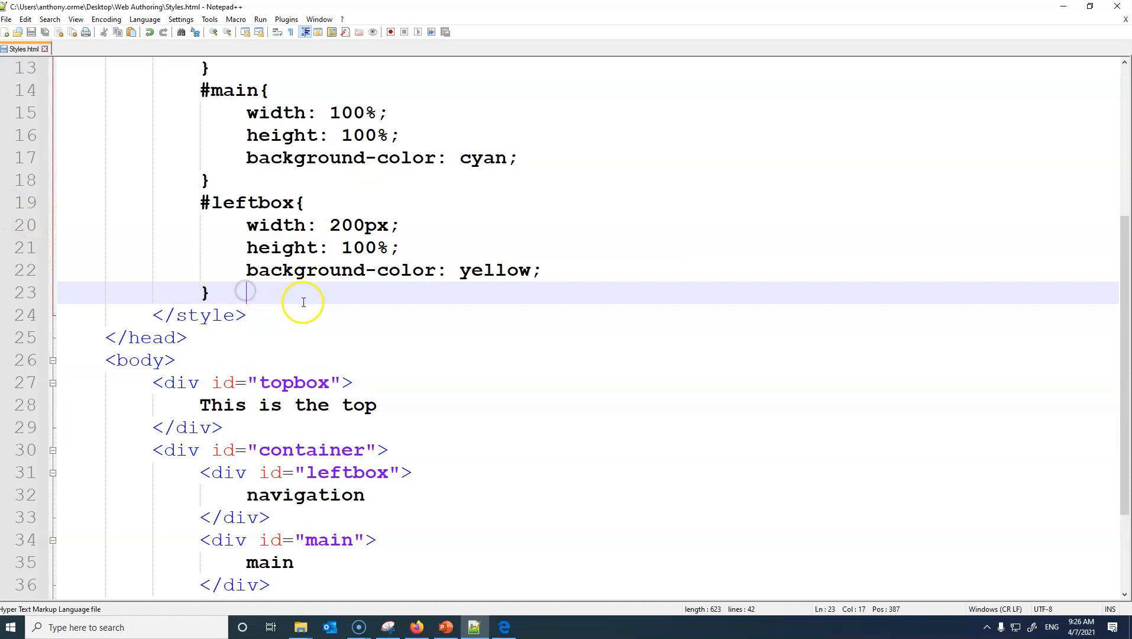
mouse_move(383, 247)
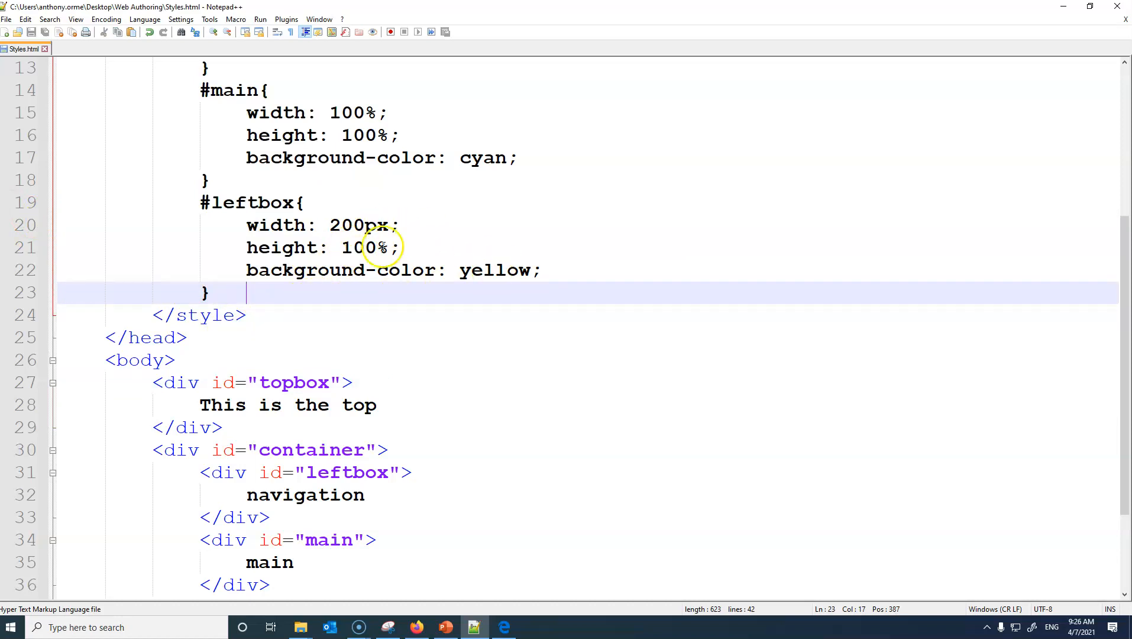
left_click(541, 270)
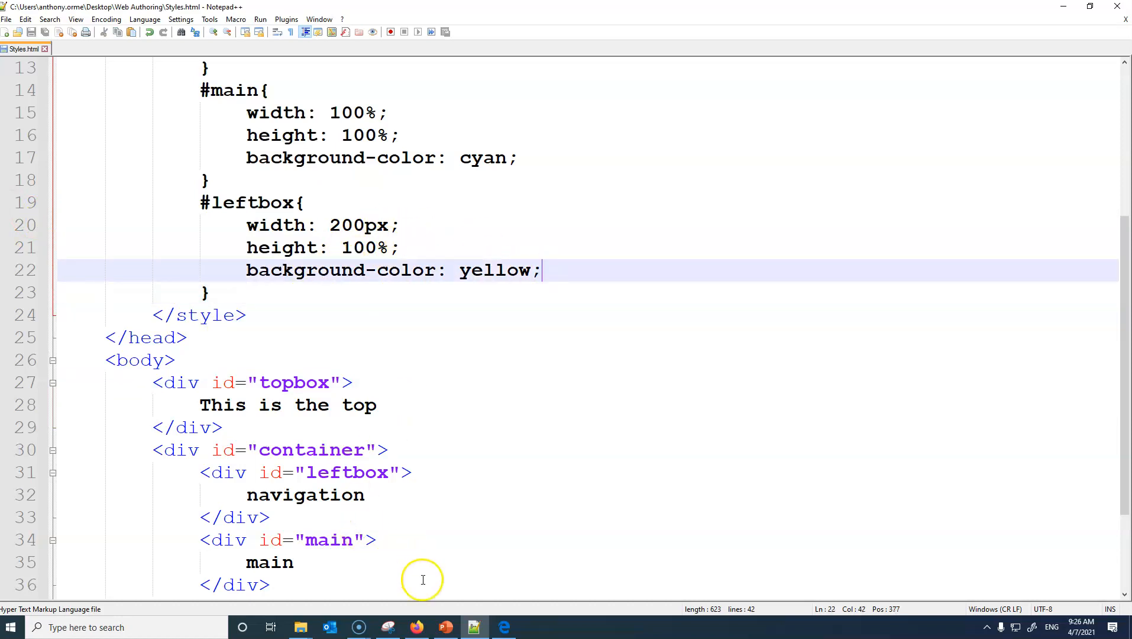
left_click(503, 626)
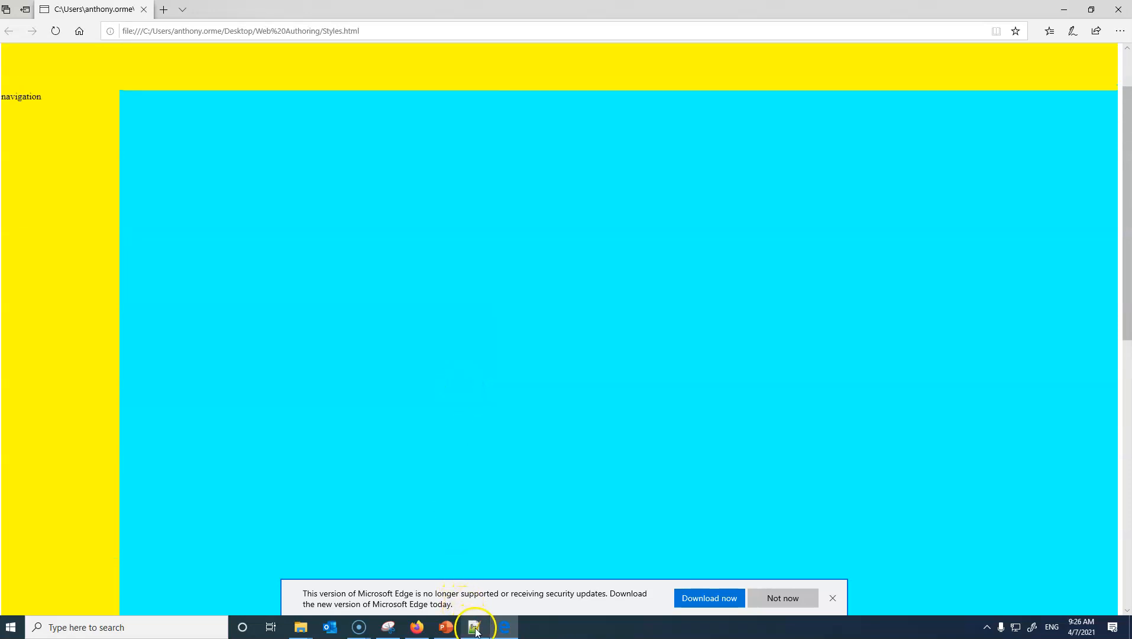
left_click(474, 627)
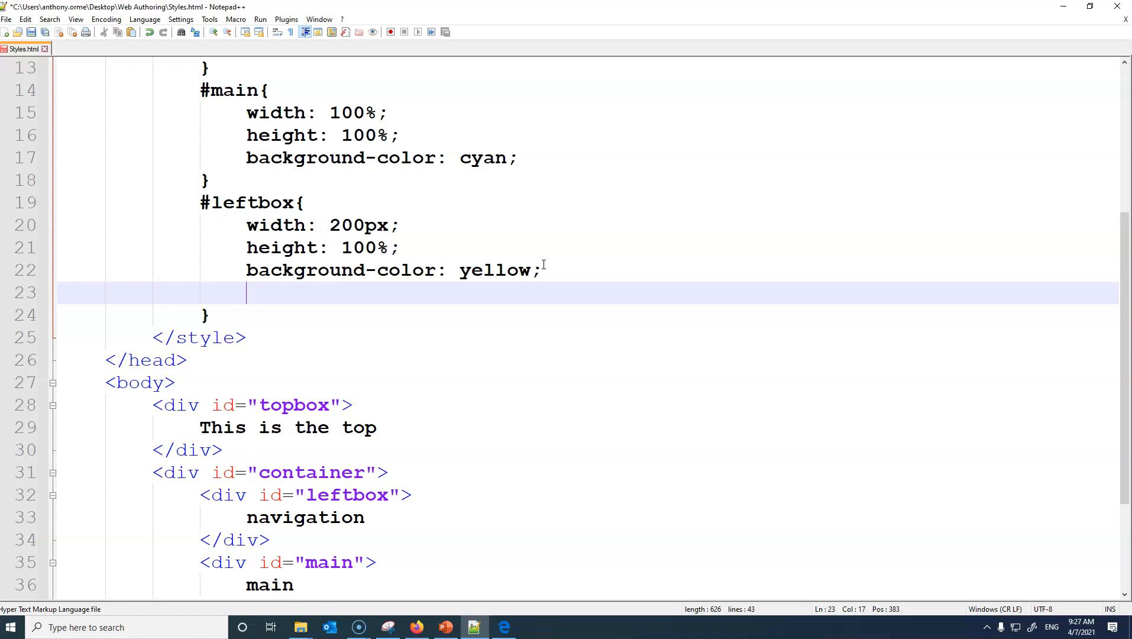
Step: Add float: left to the #leftbox rule, save, and view the page in Edge
type("float:")
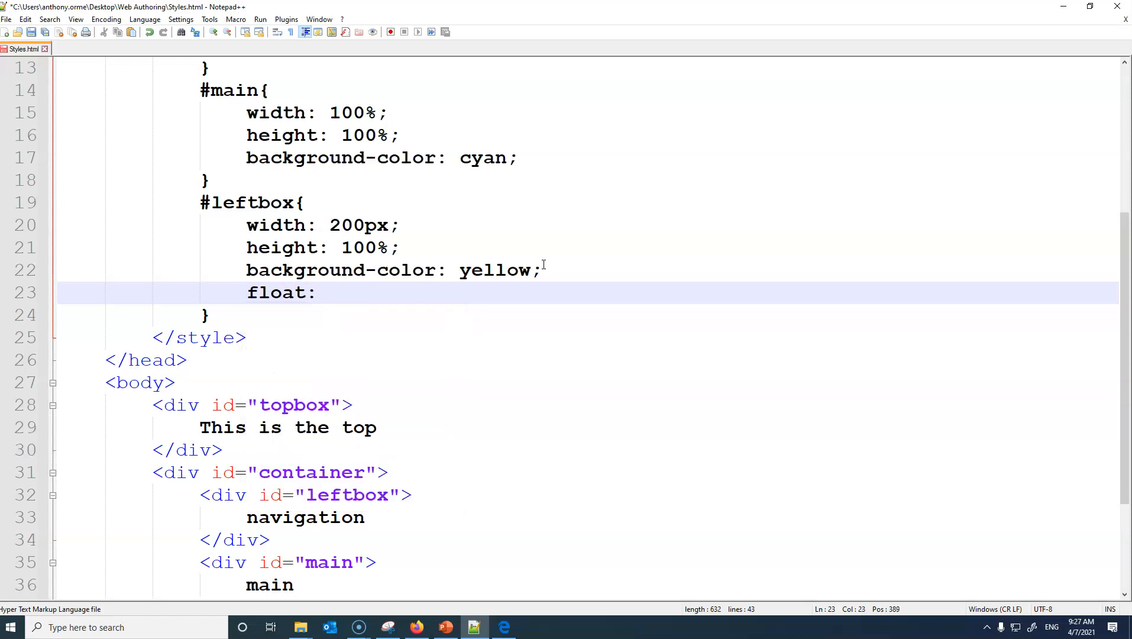
type("lft")
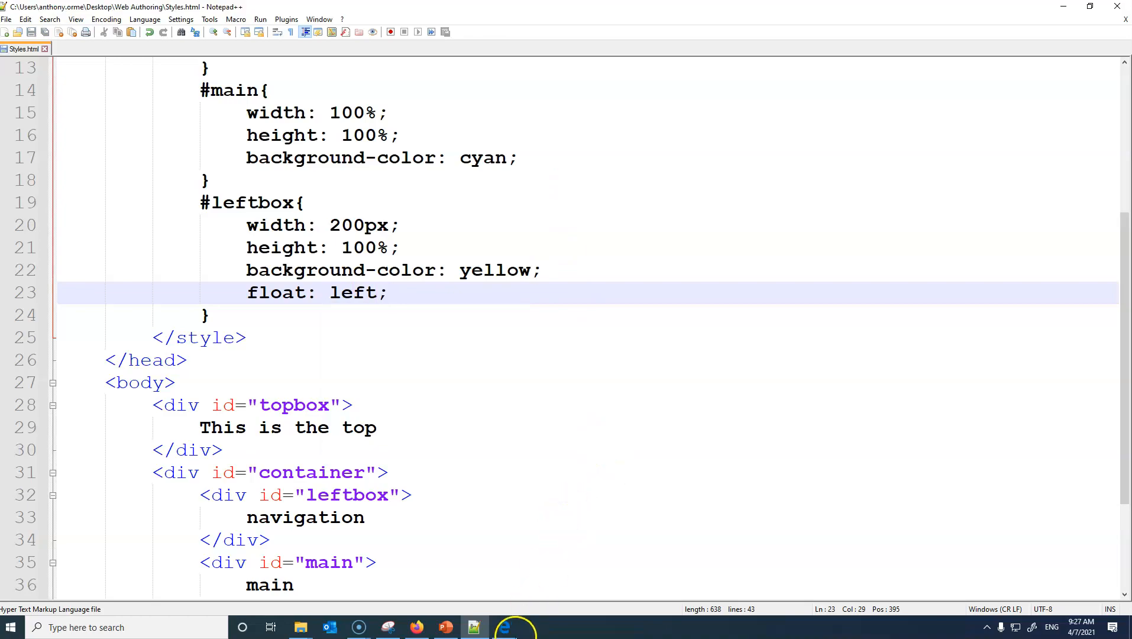
left_click(514, 626)
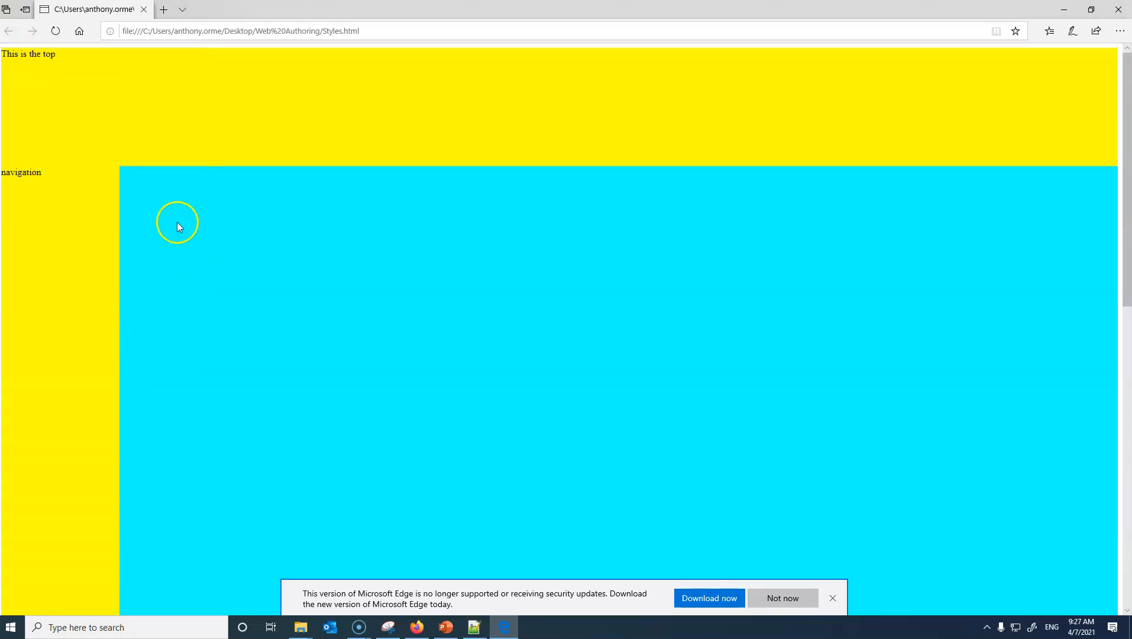
mouse_move(321, 282)
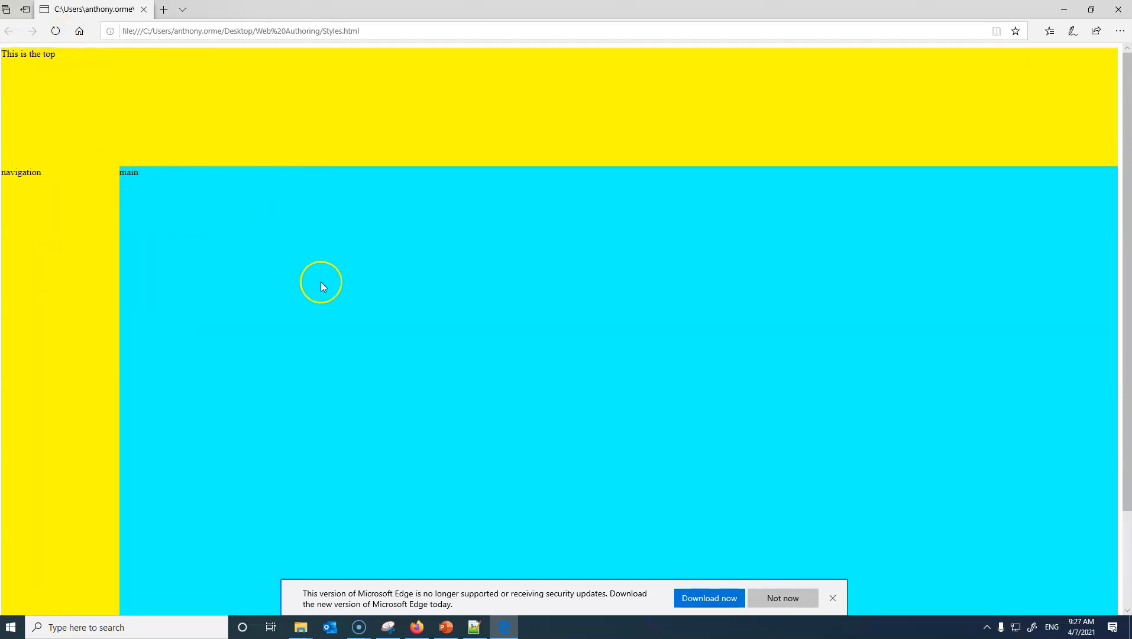
mouse_move(128, 229)
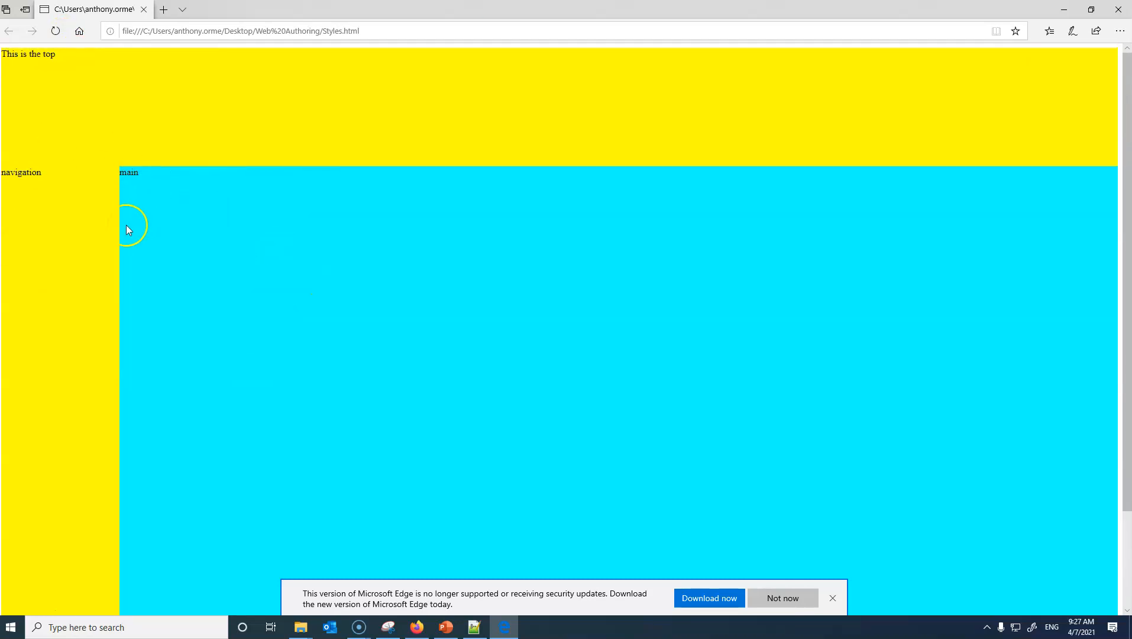
mouse_move(130, 239)
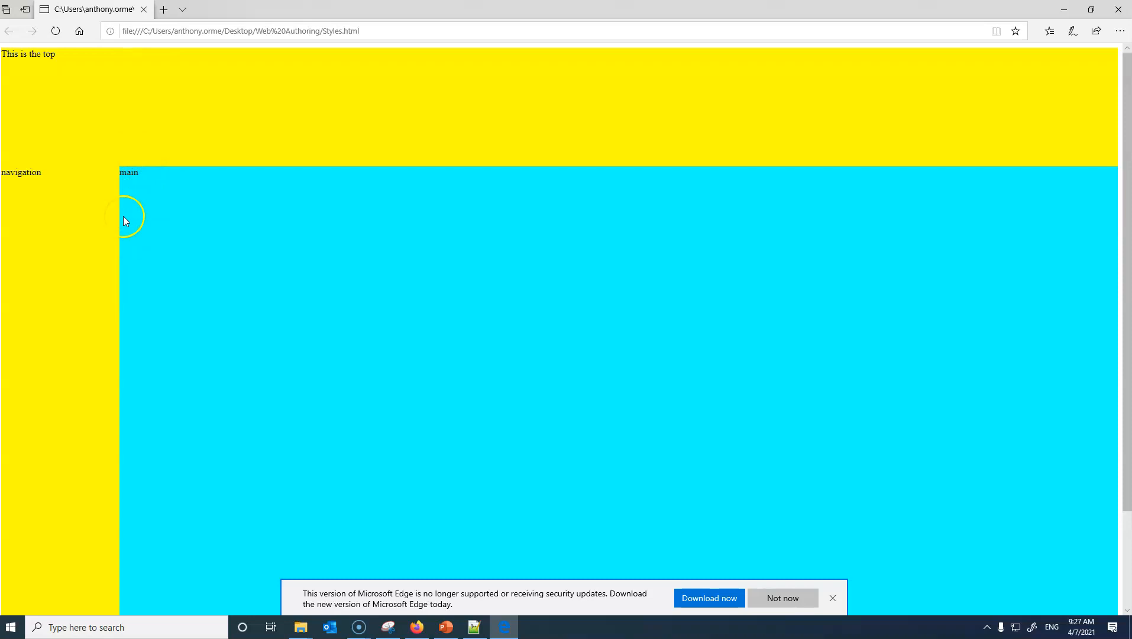
mouse_move(476, 627)
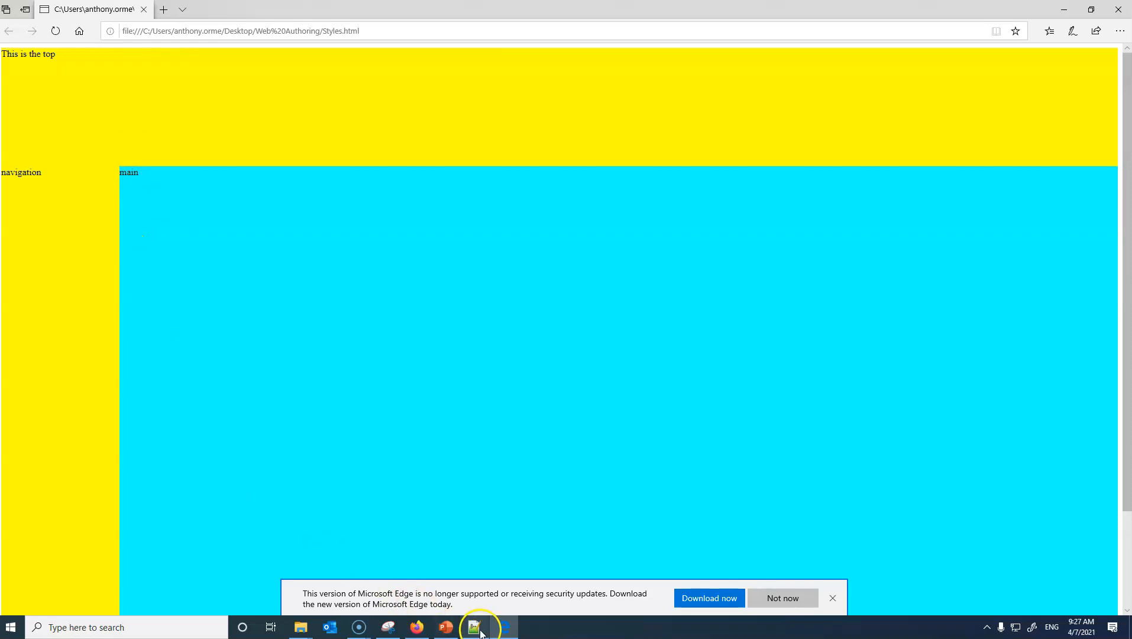
Step: Duplicate the #leftbox rule as a #rightbox rule floated right
left_click(474, 627)
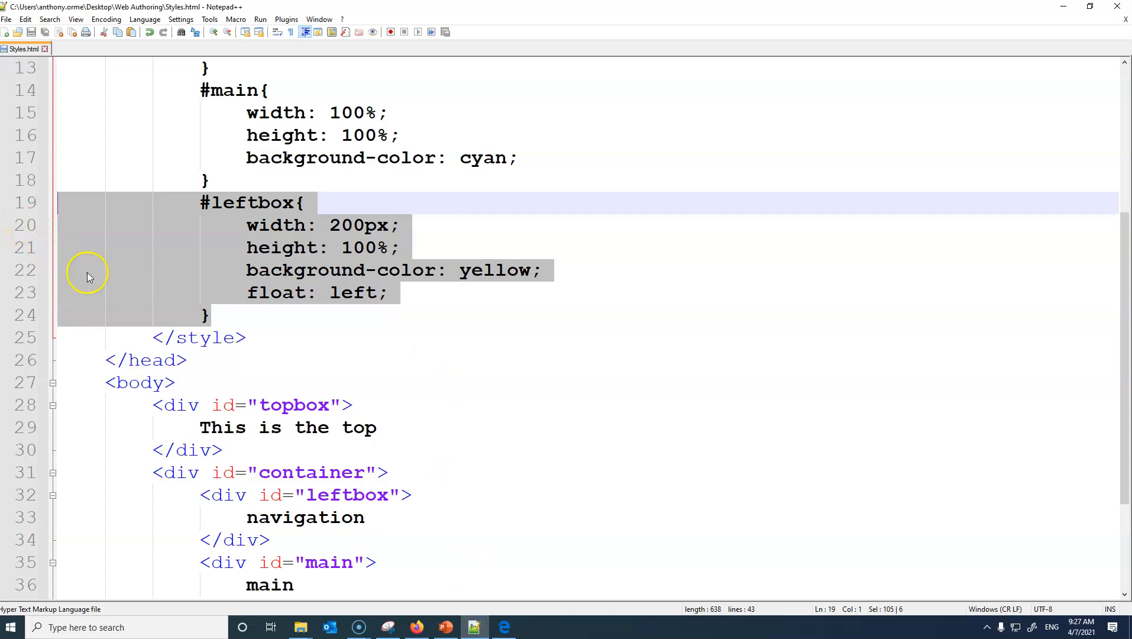
left_click(217, 315)
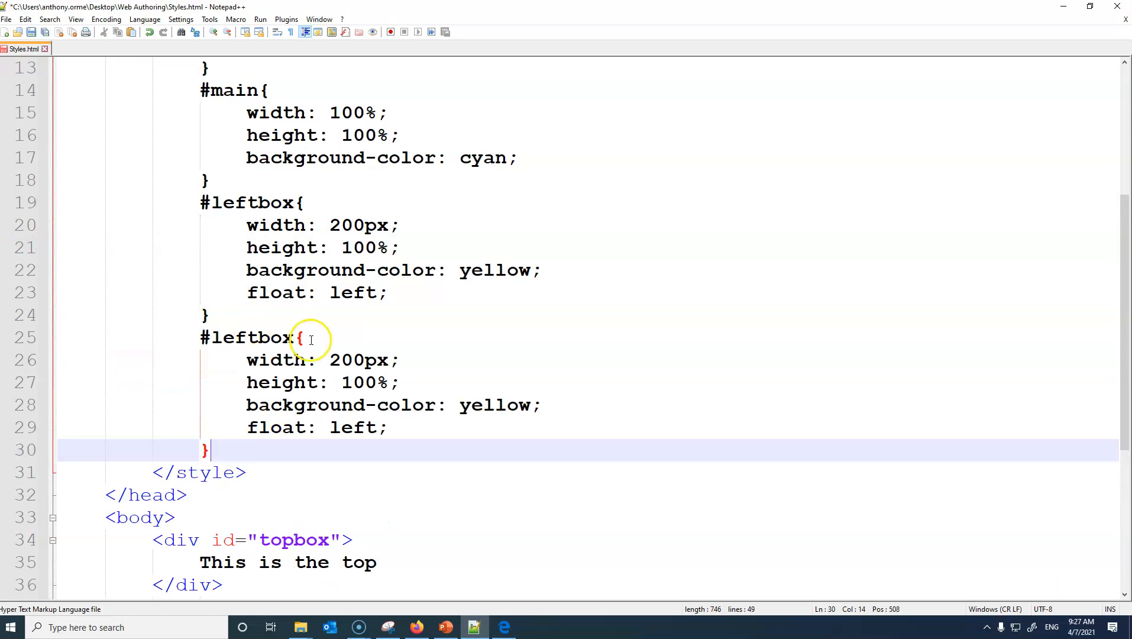
left_click(258, 338)
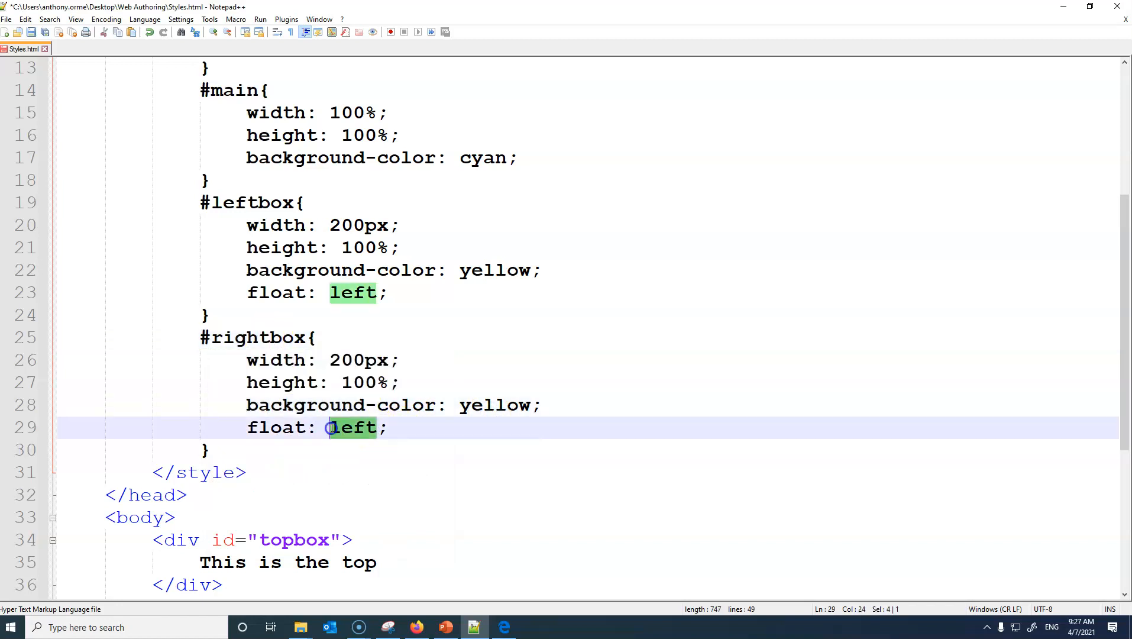
type("right")
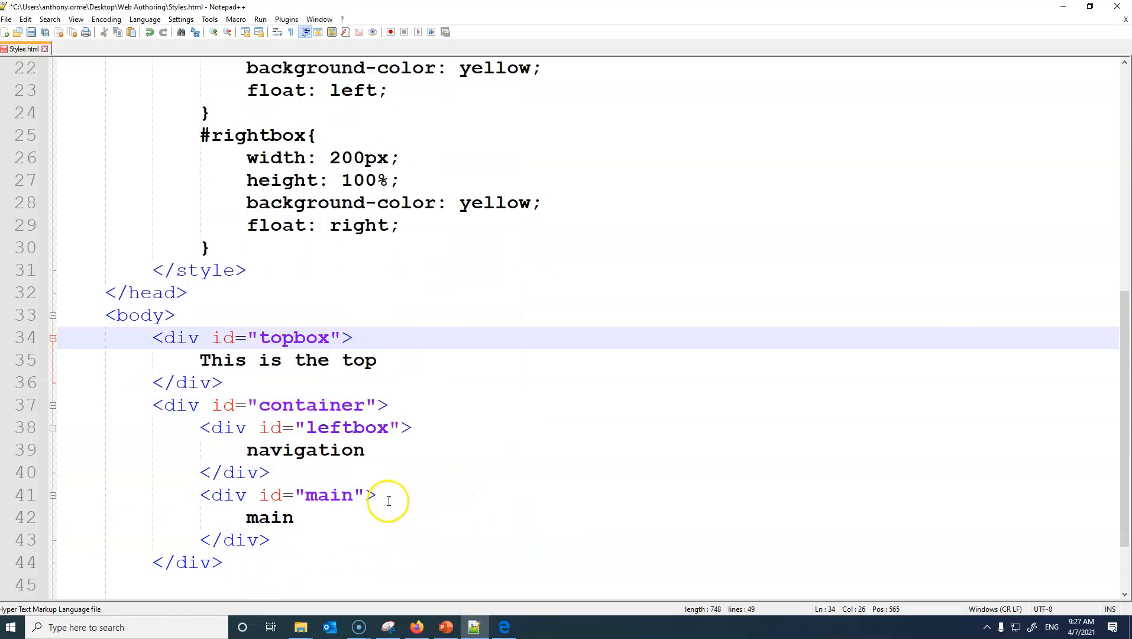
Step: Copy the navigation div as a rightbox div reading 'right' and reload the page in Edge
left_click(296, 539)
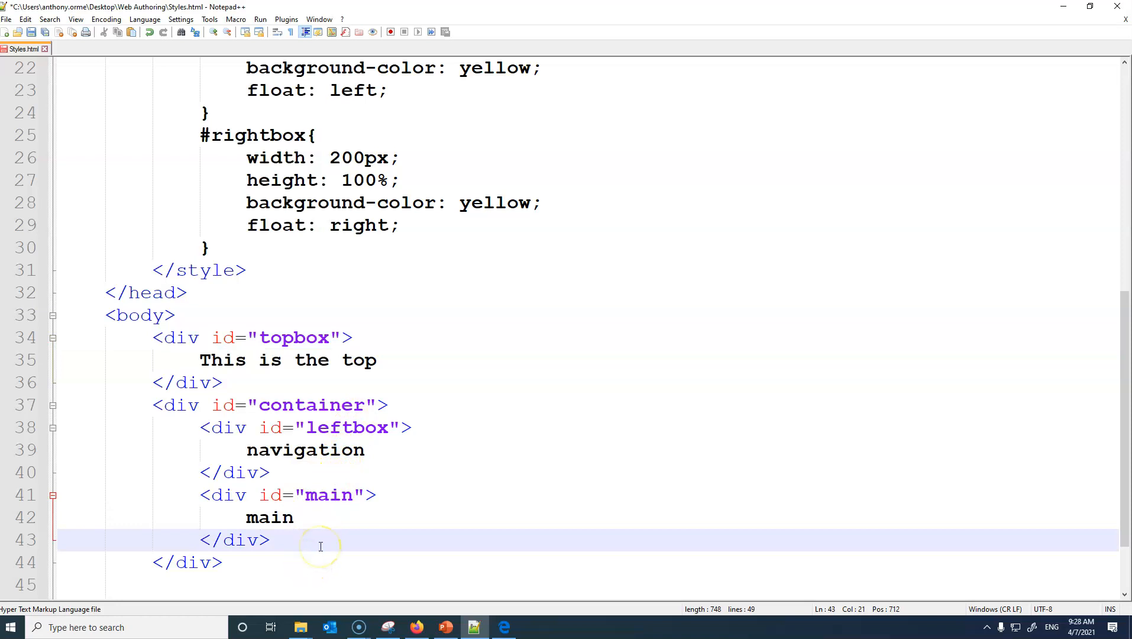
mouse_move(359, 450)
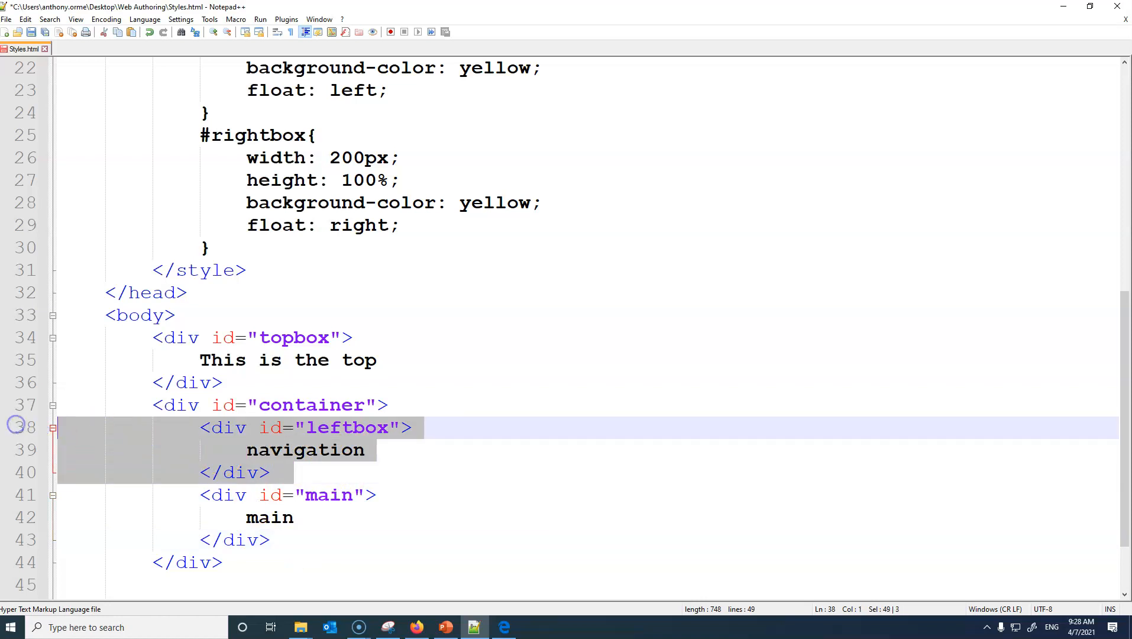
mouse_move(459, 203)
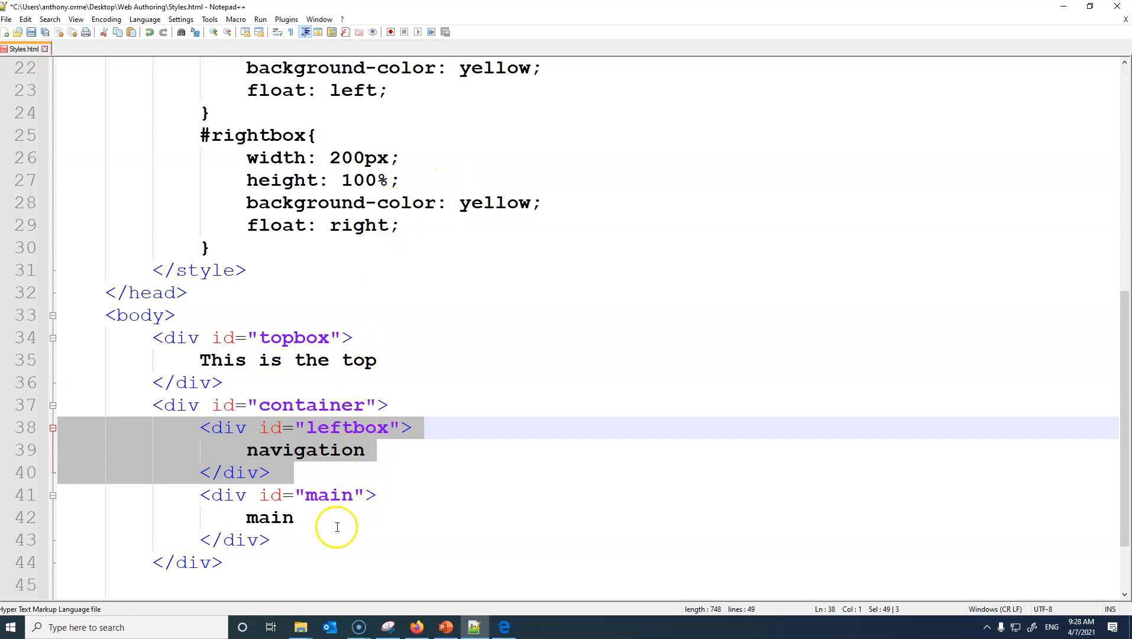
left_click(302, 472)
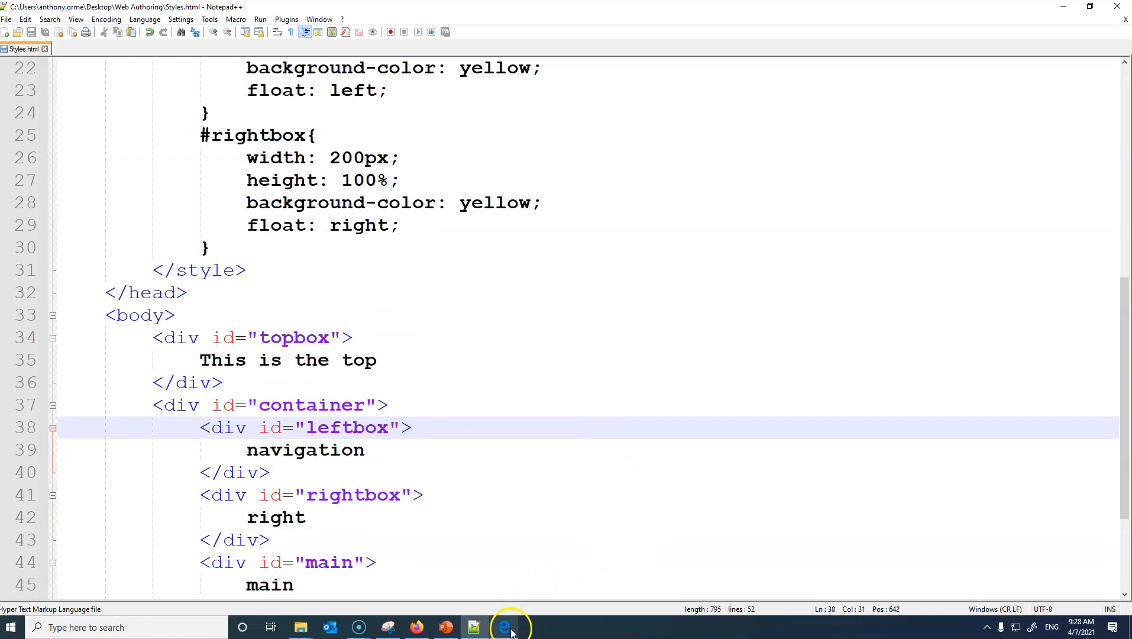
left_click(504, 627)
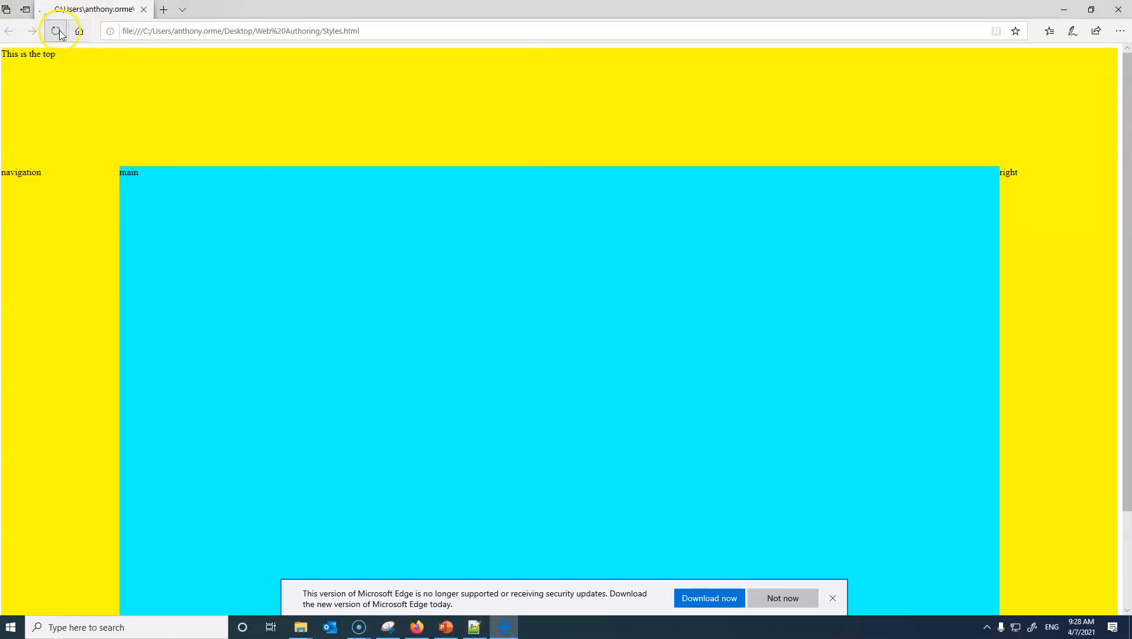
left_click(56, 30)
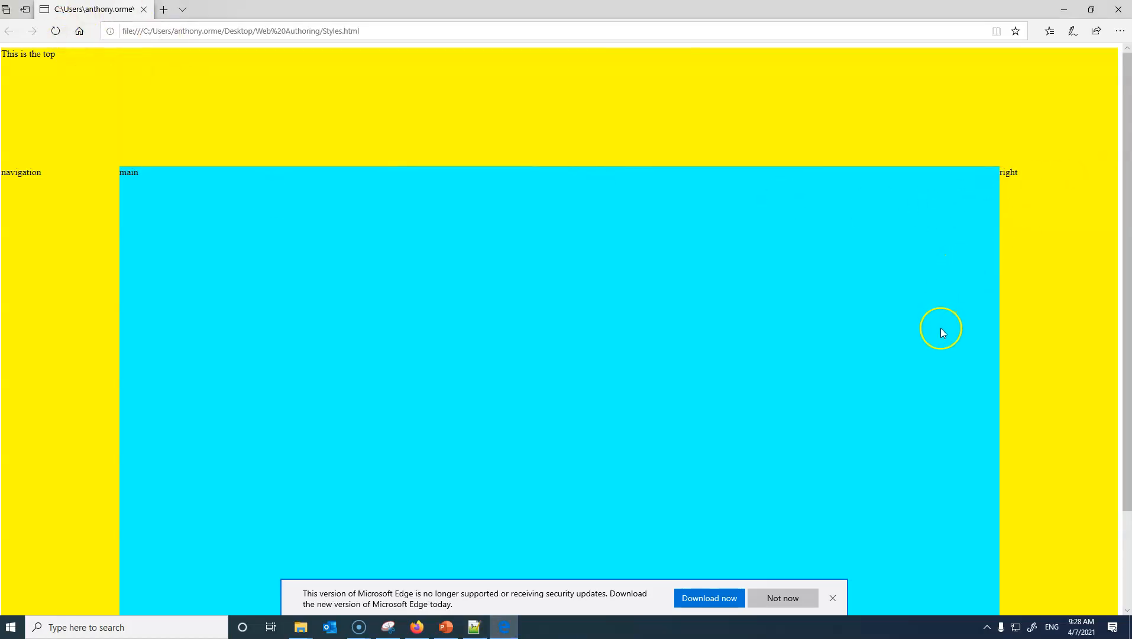
mouse_move(500, 626)
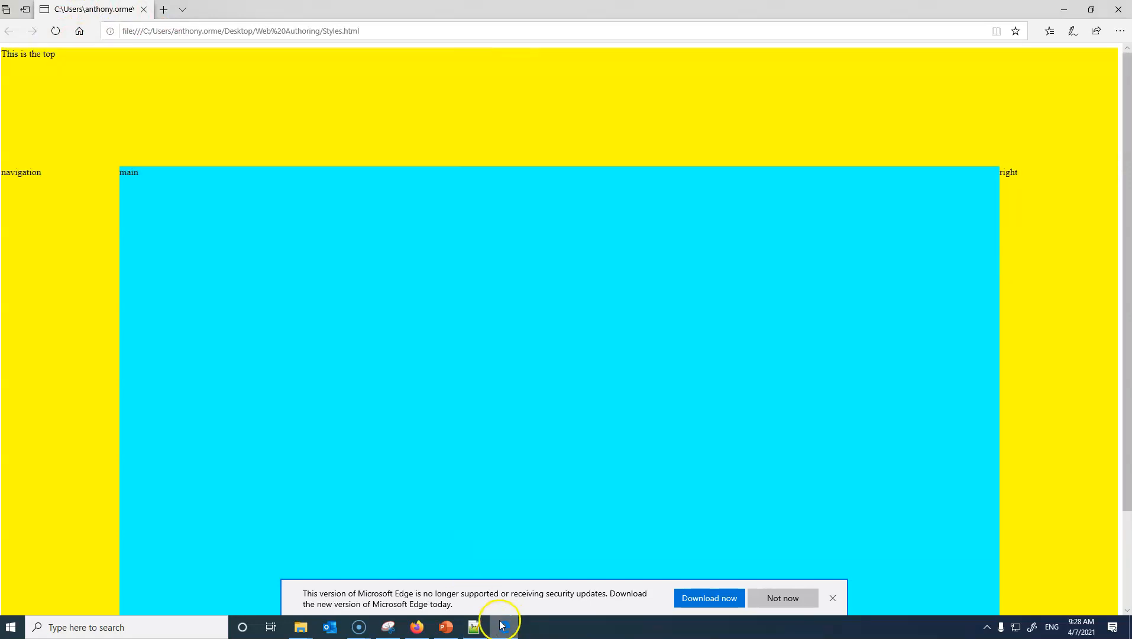
Step: Cut the rightbox div and paste it after the main div, save, and reveal Edge
left_click(473, 626)
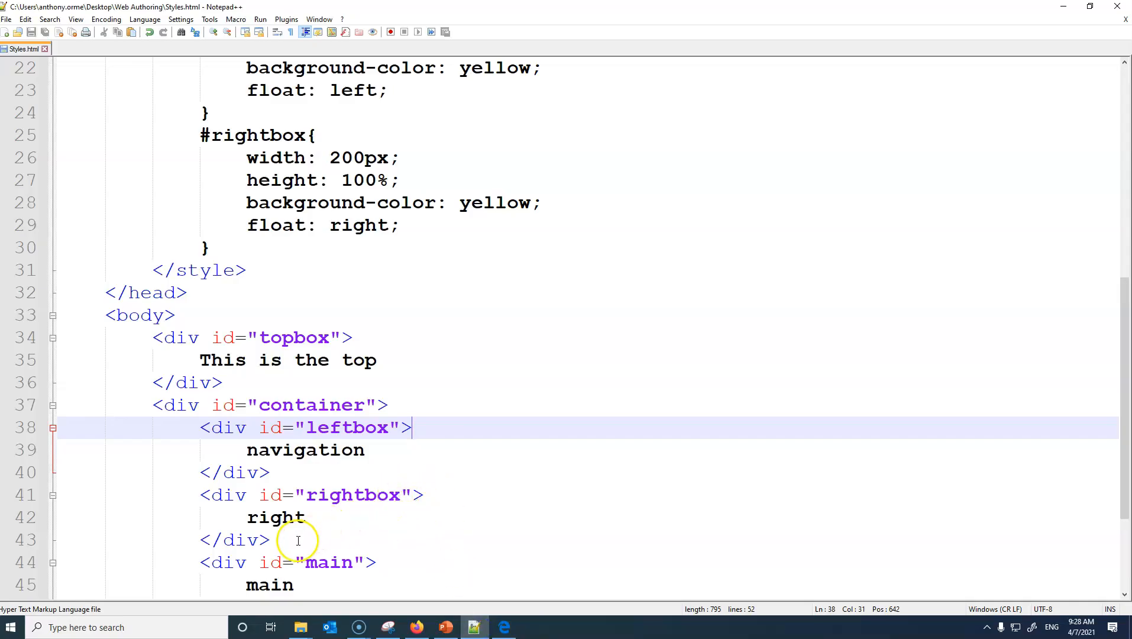
left_click(58, 497)
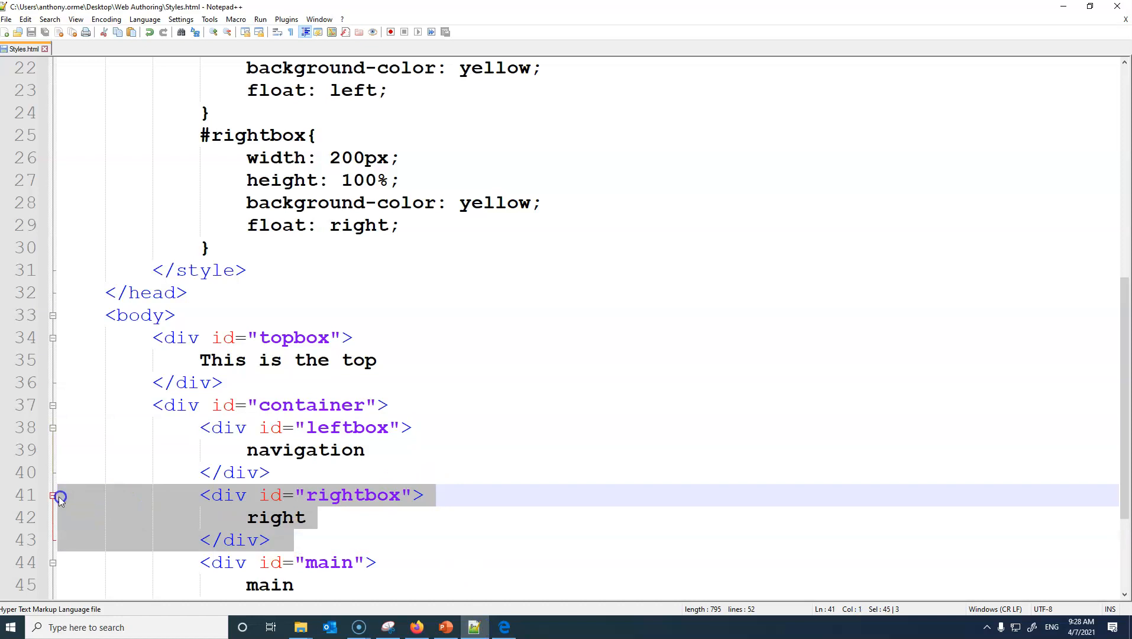
key("Delete")
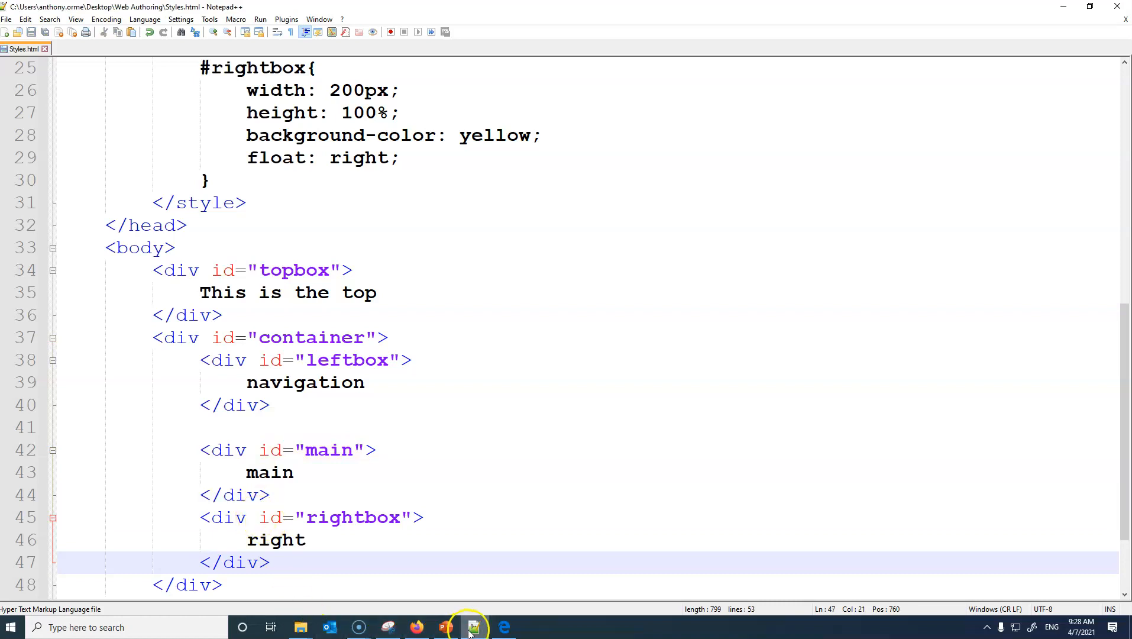
left_click(474, 626)
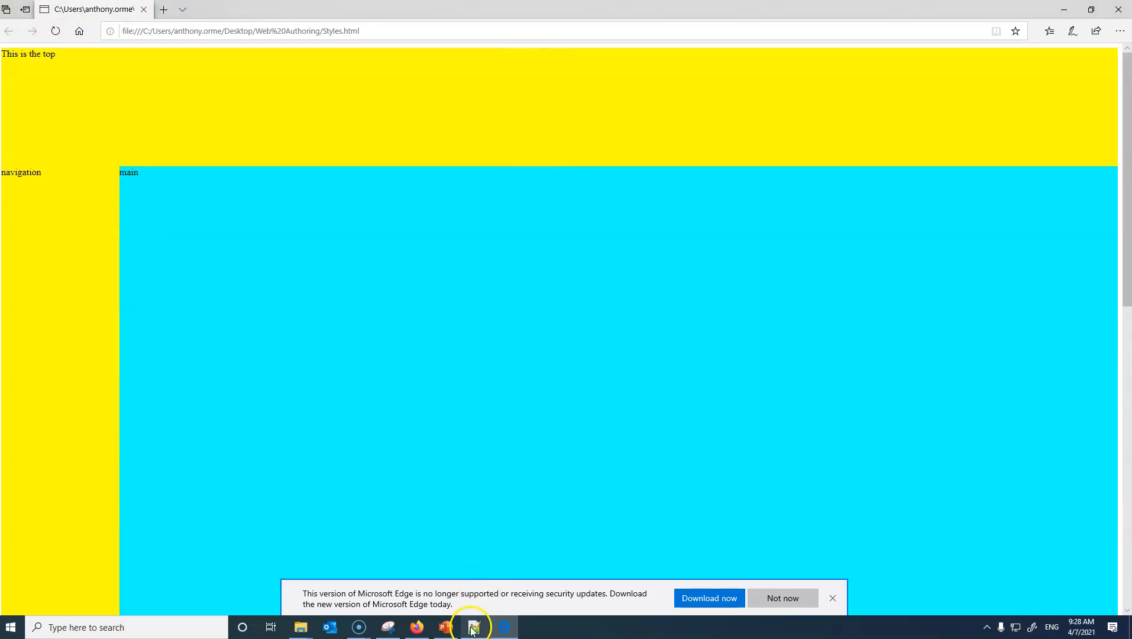
left_click(473, 626)
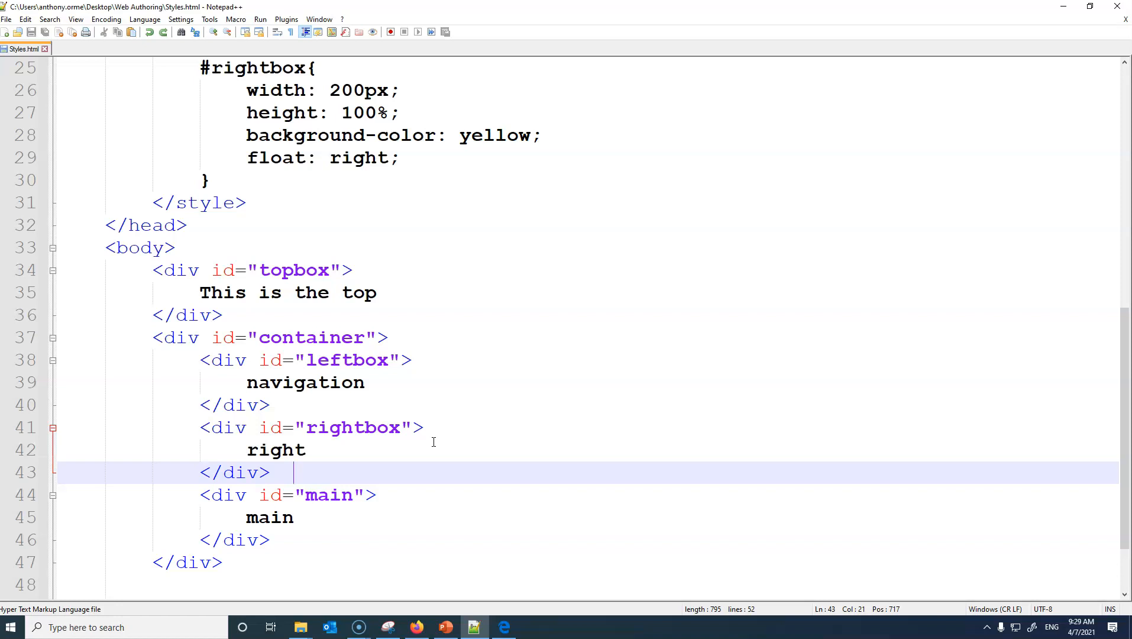
Step: Review the CSS rules and switch to the closing Virtual School Experience slide in PowerPoint
scroll("up", 3)
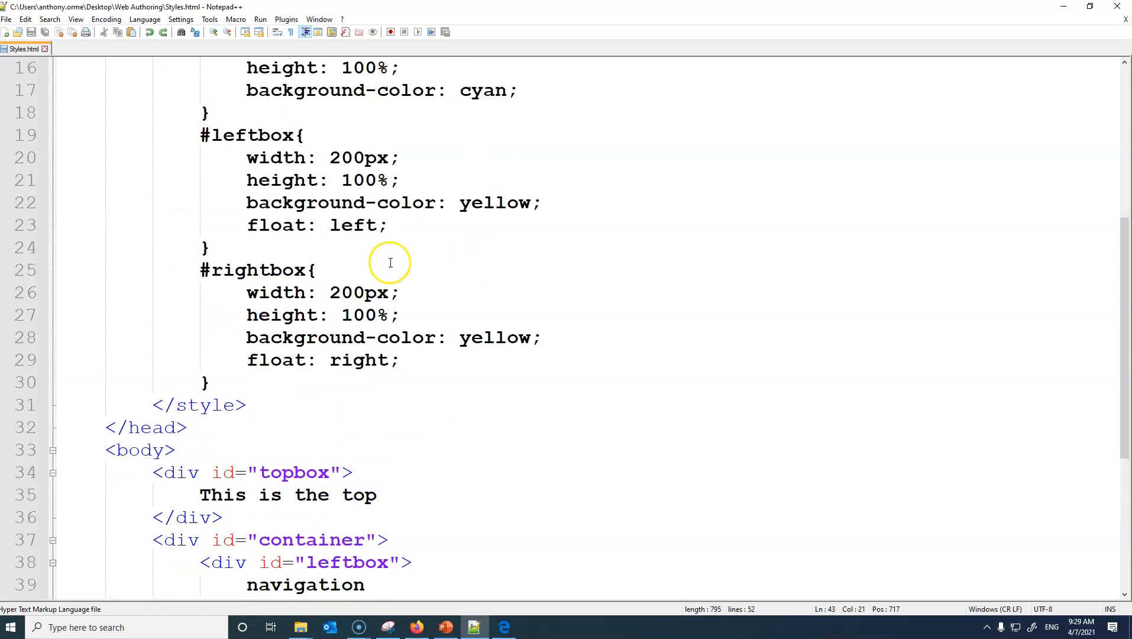
mouse_move(464, 605)
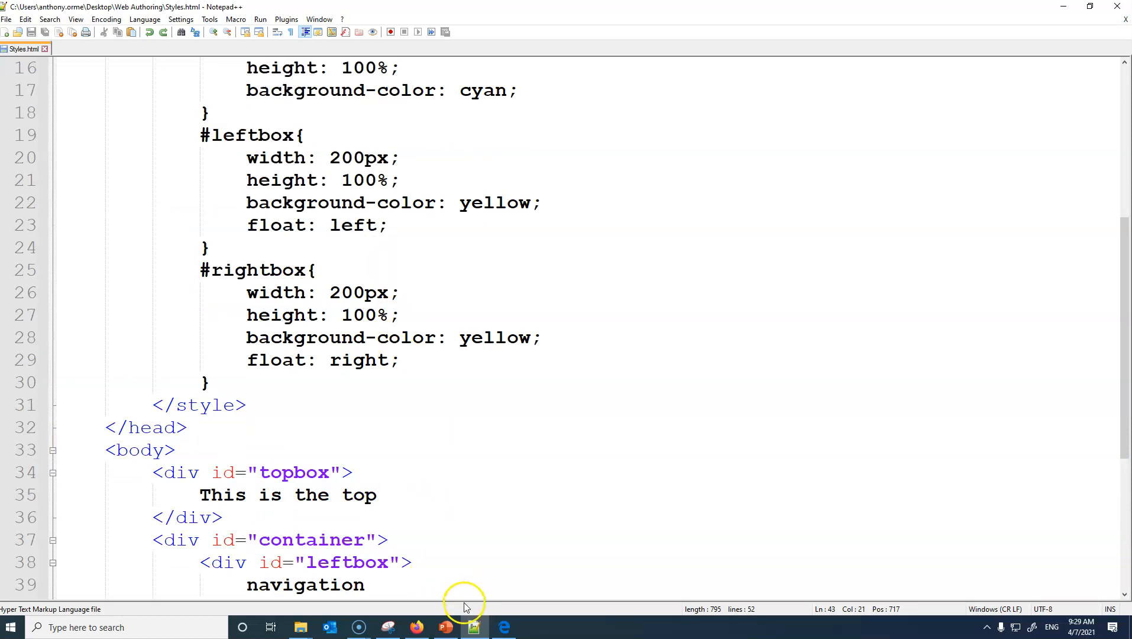
left_click(444, 626)
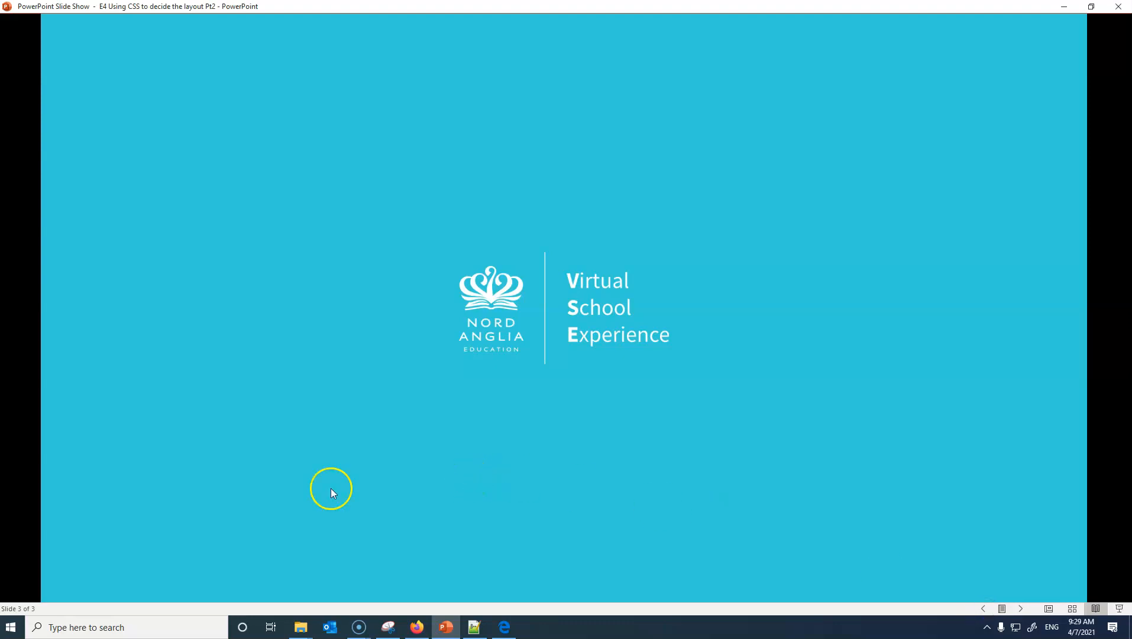
mouse_move(78, 569)
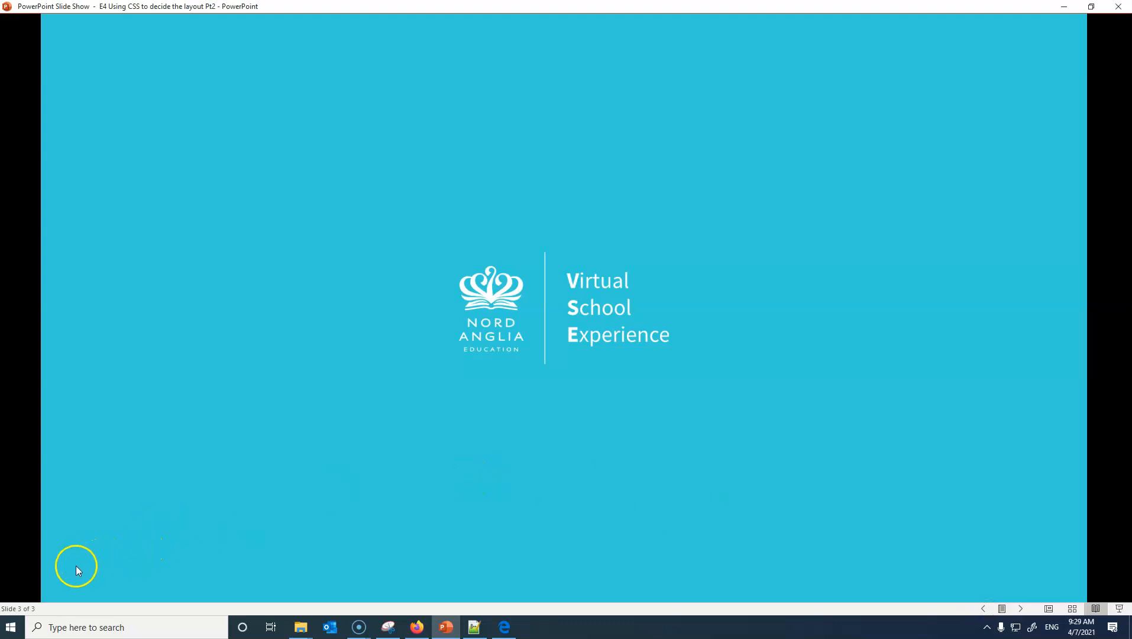
mouse_move(29, 612)
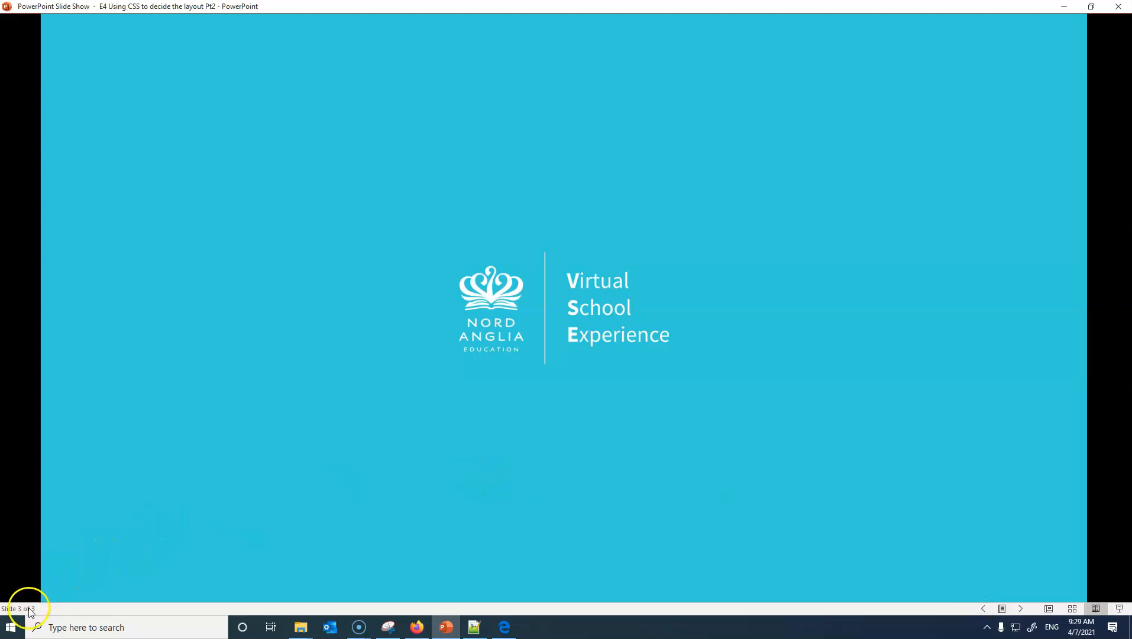